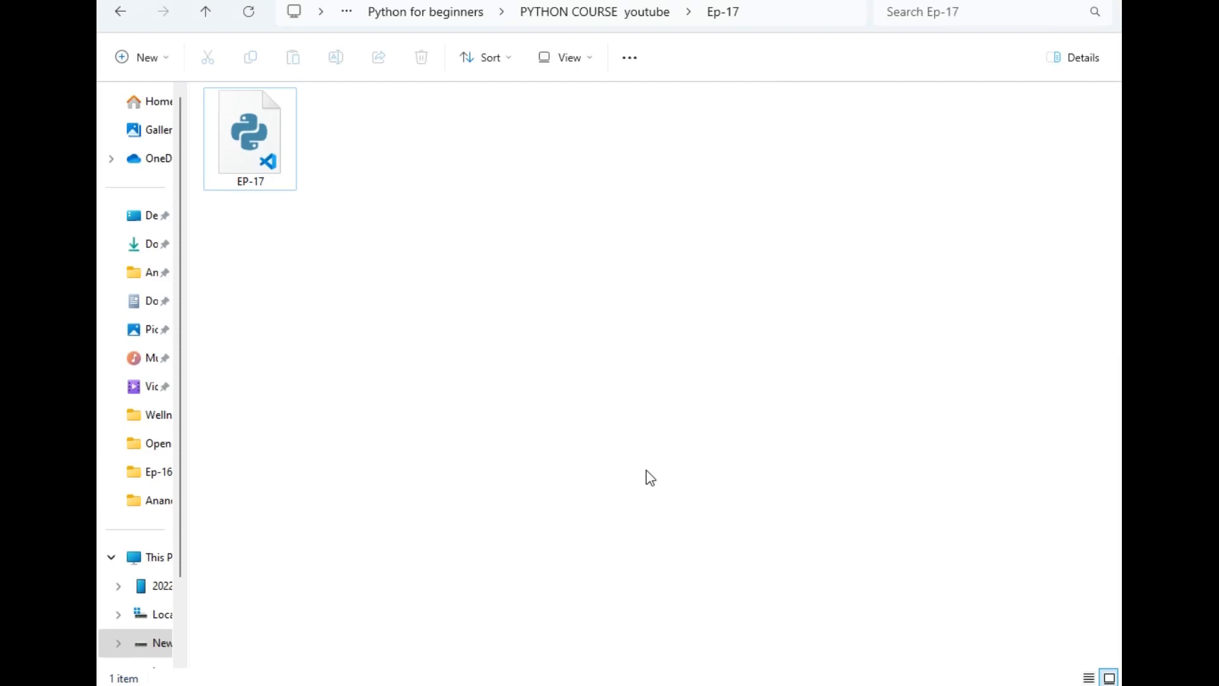
mouse_move(635, 352)
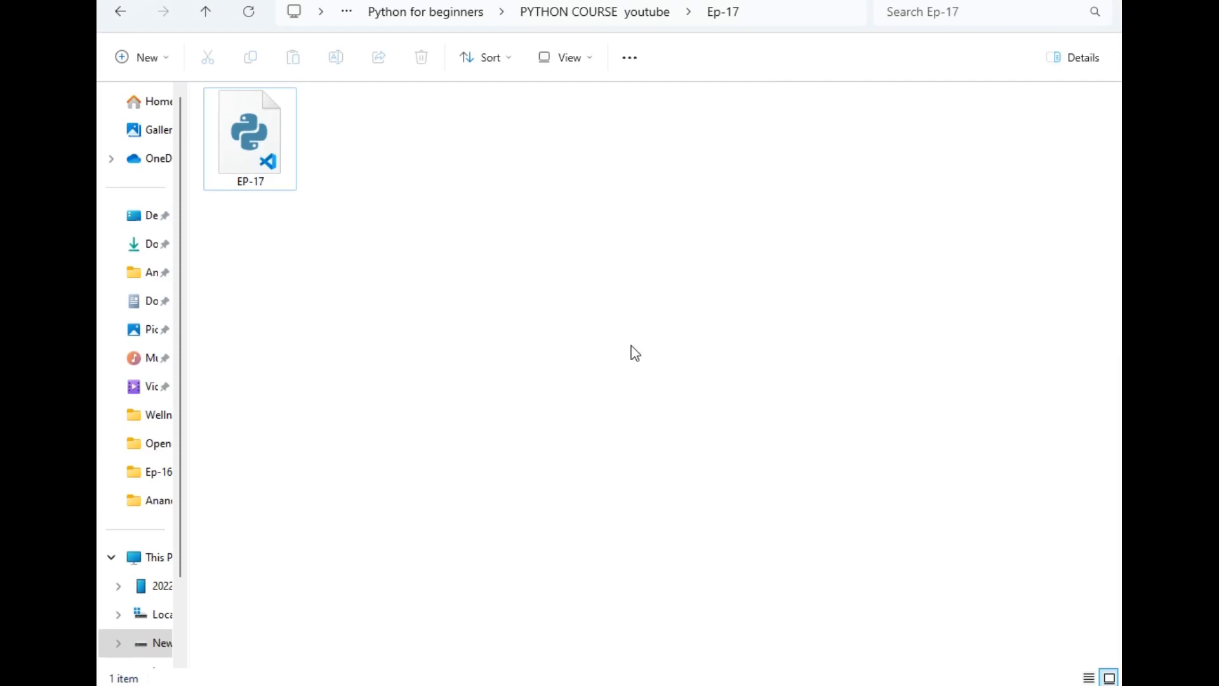
- Open the Ep-17 folder in Visual Studio Code via the Explorer context menu
right_click(633, 352)
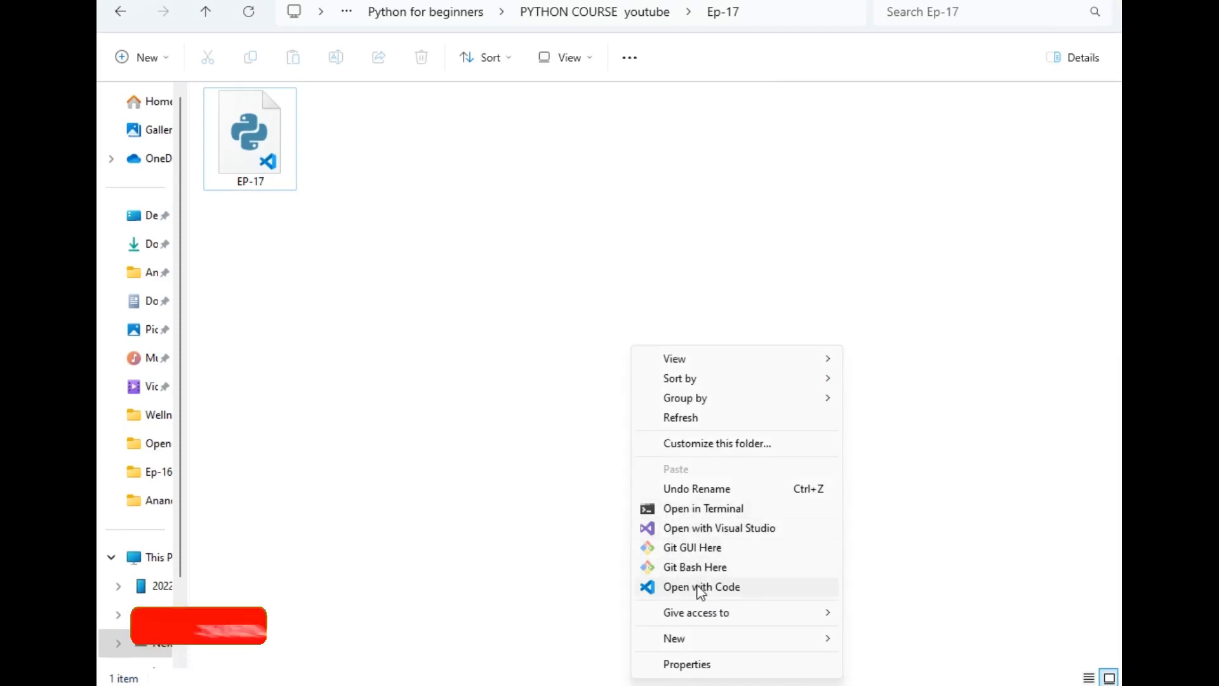
left_click(700, 586)
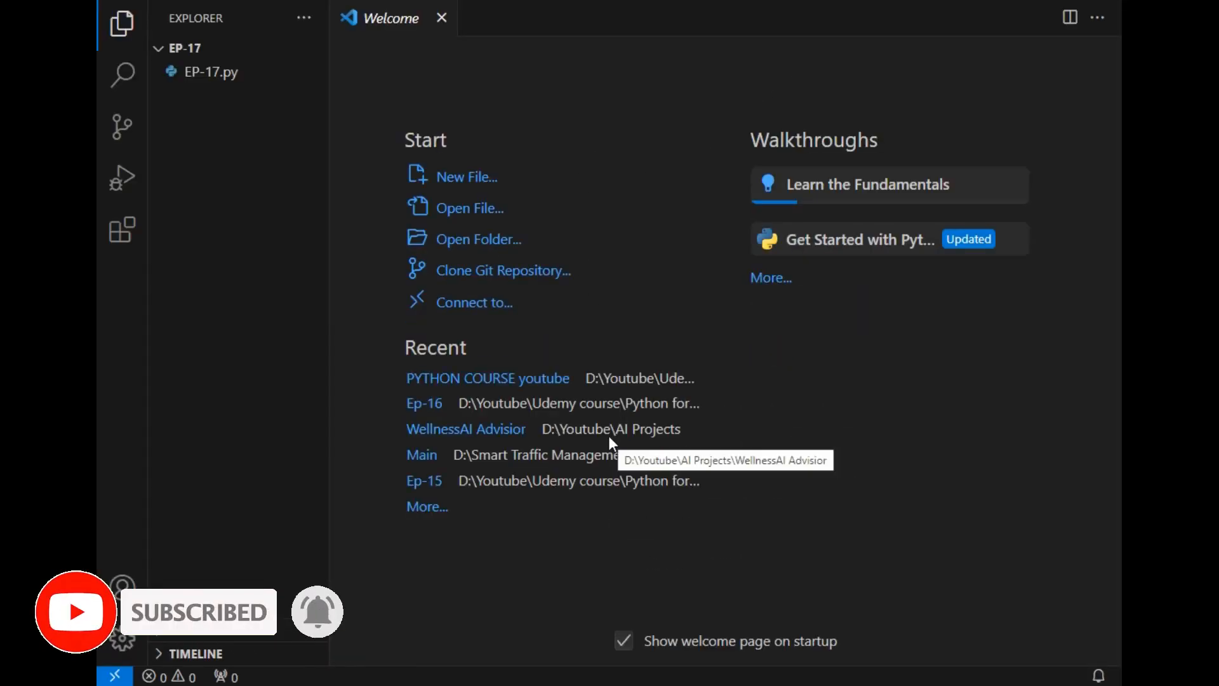
- Open EP-17.py and highlight the Lists title and the properties-of-list line
left_click(210, 72)
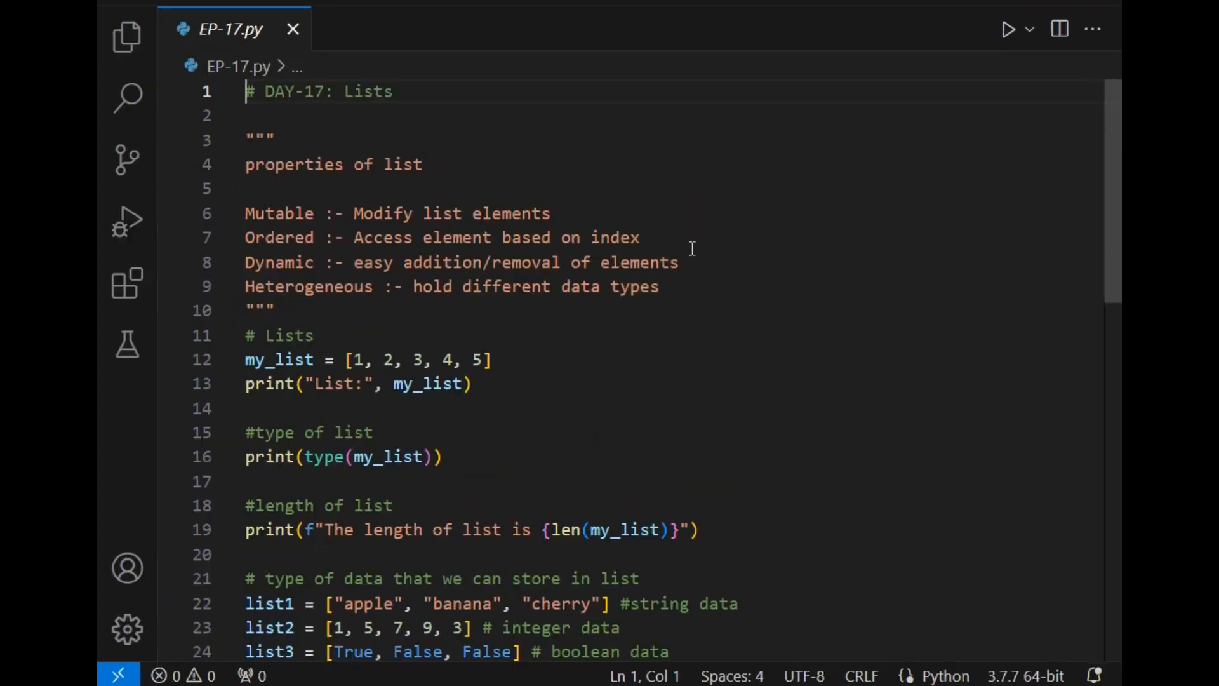
left_click_drag(266, 90, 371, 90)
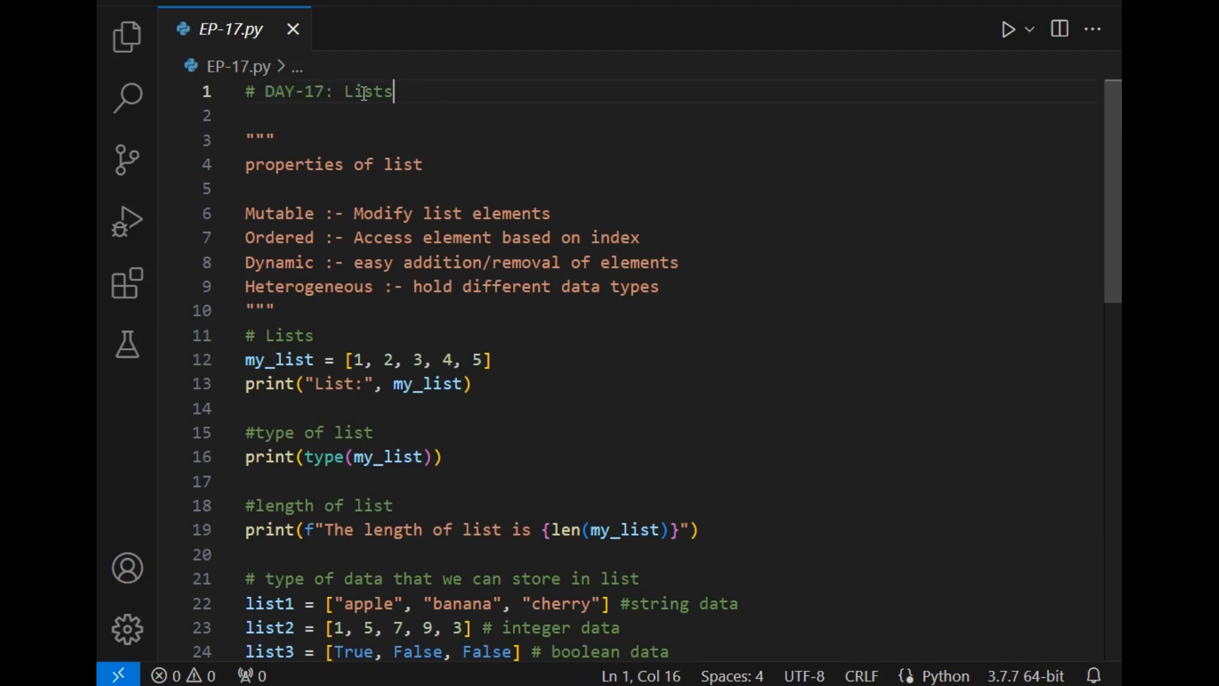
double_click(368, 91)
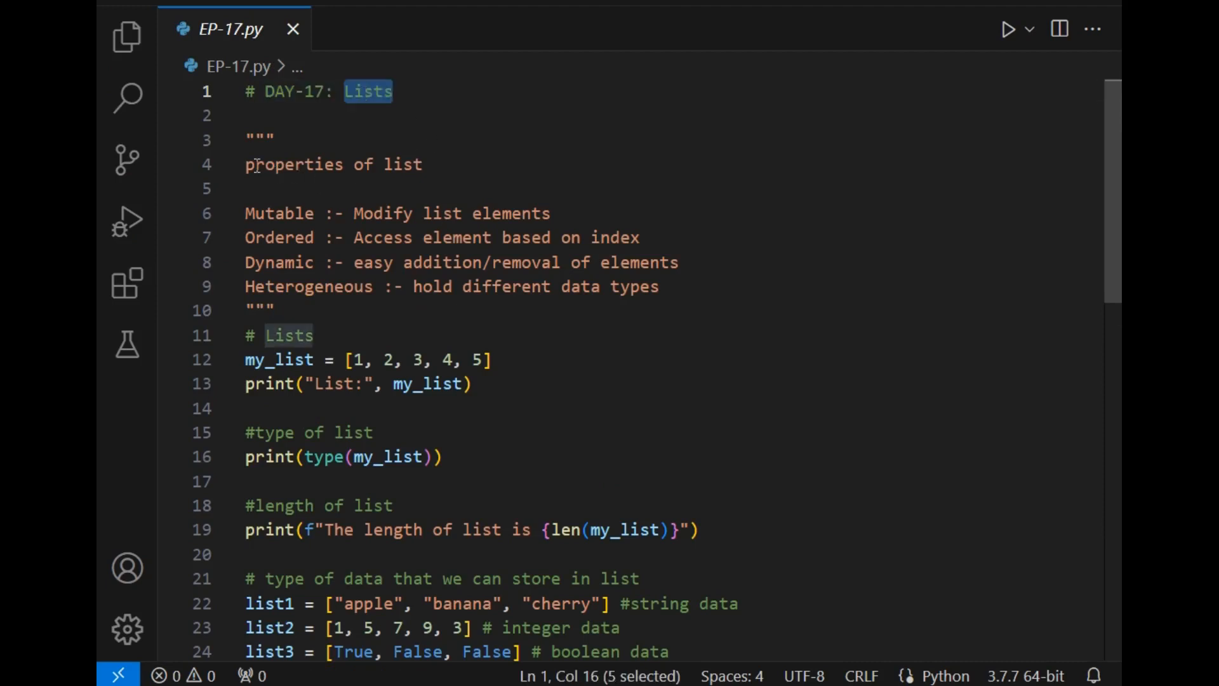
double_click(278, 262)
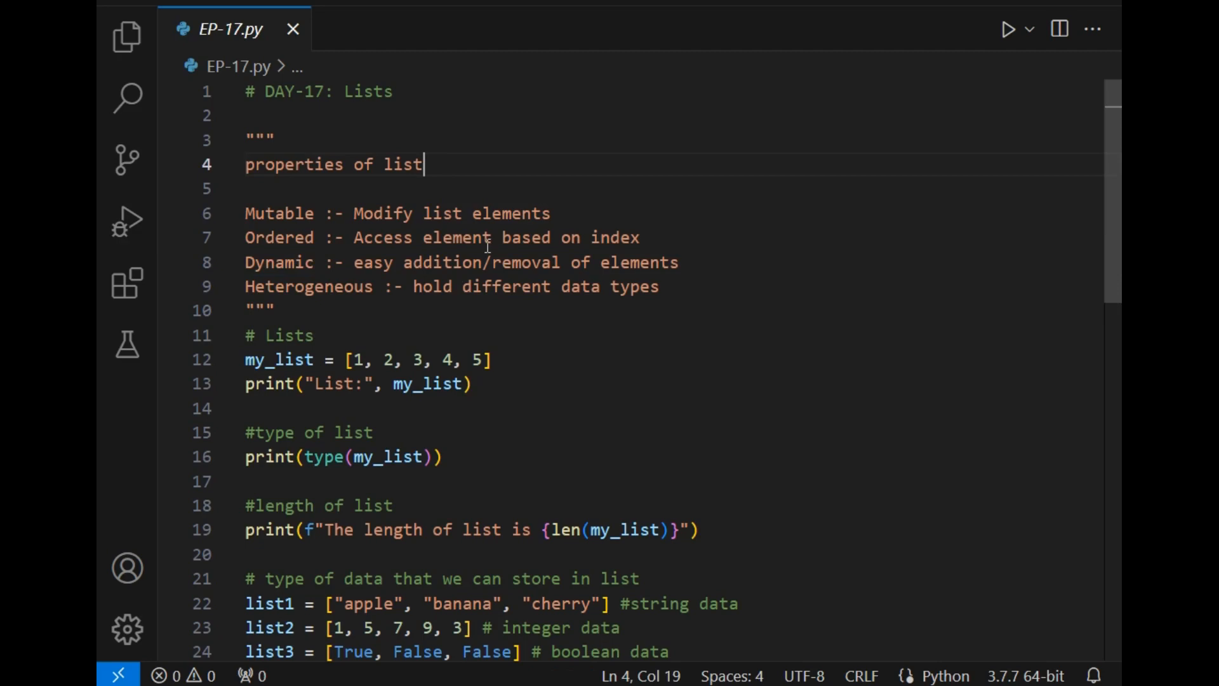
- Add the note 'Modify list elements' beside the Mutable property and highlight the Ordered note
left_click(552, 213)
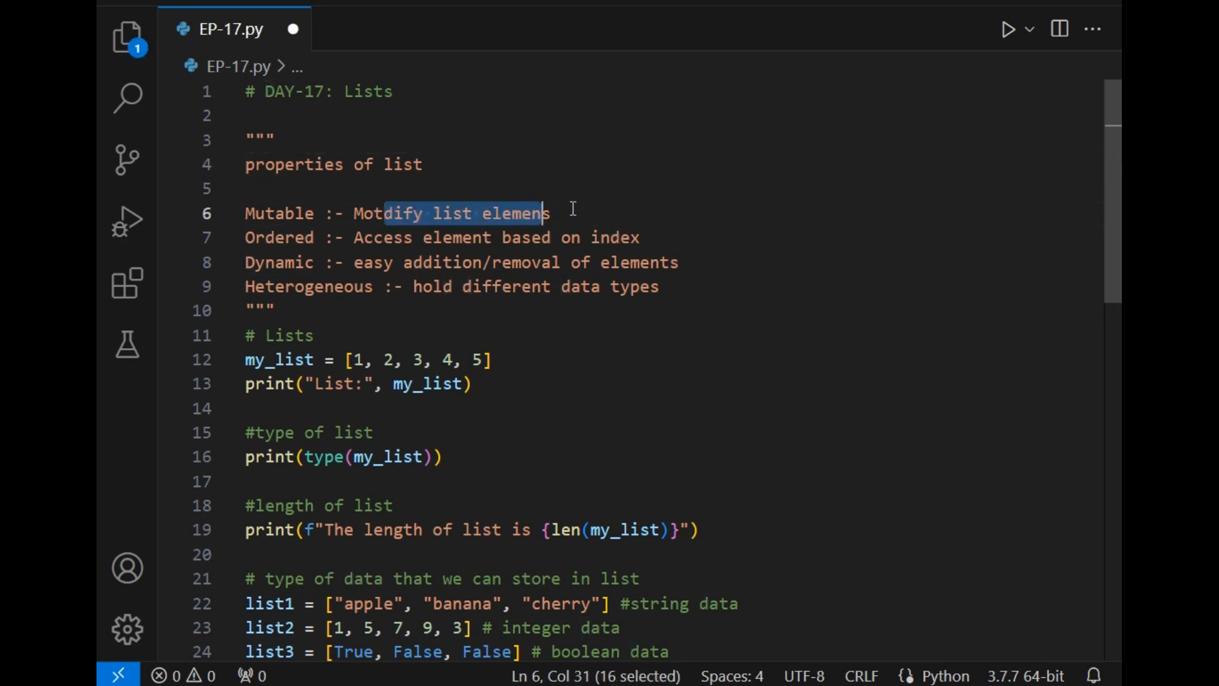
type("Modify list elements")
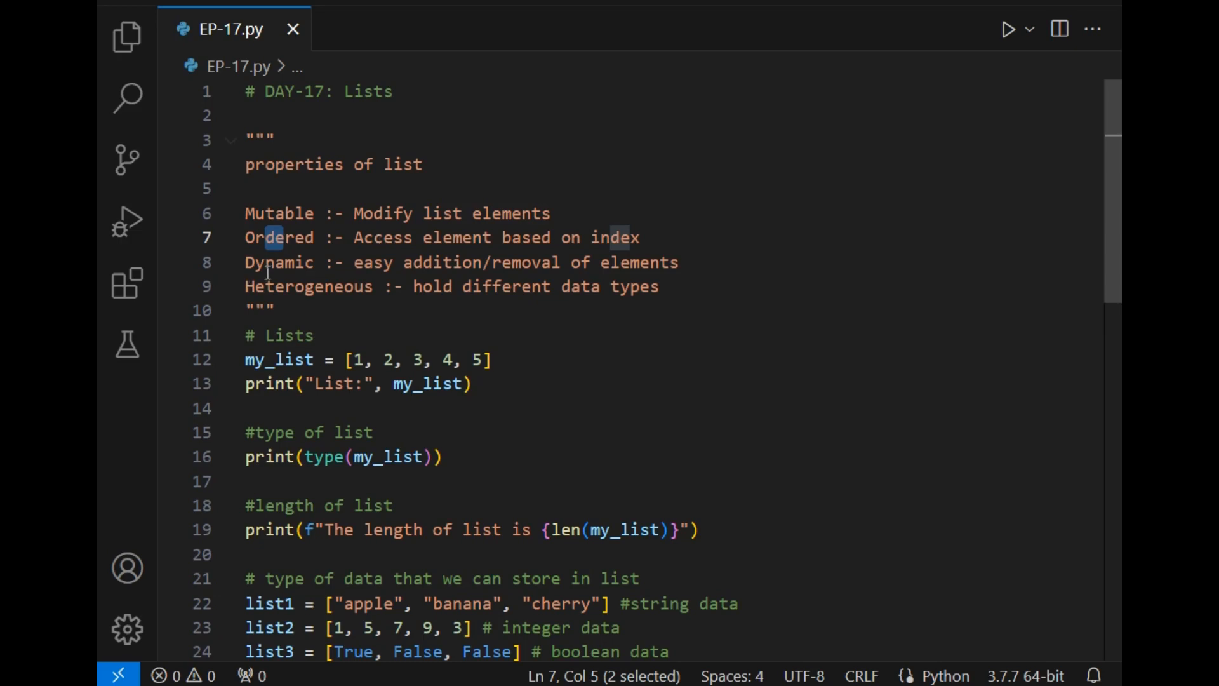
double_click(278, 262)
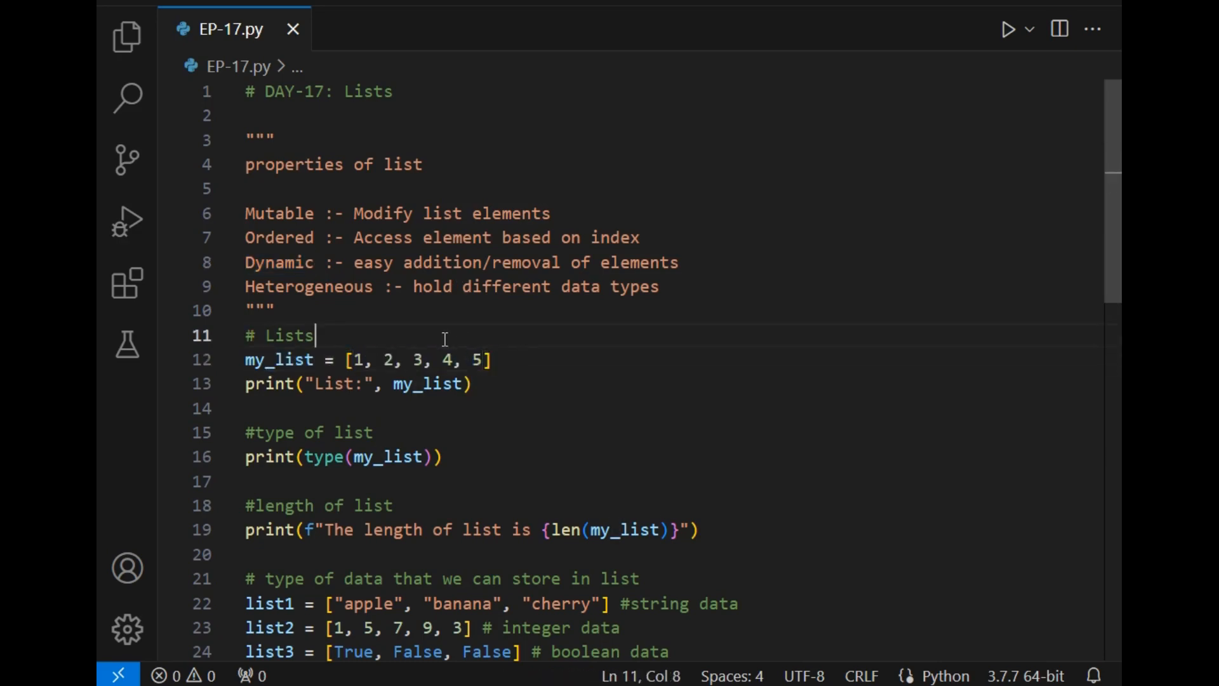
- Write the example line list1 = [1,2,4] under the Lists heading and comment it out
type("[]")
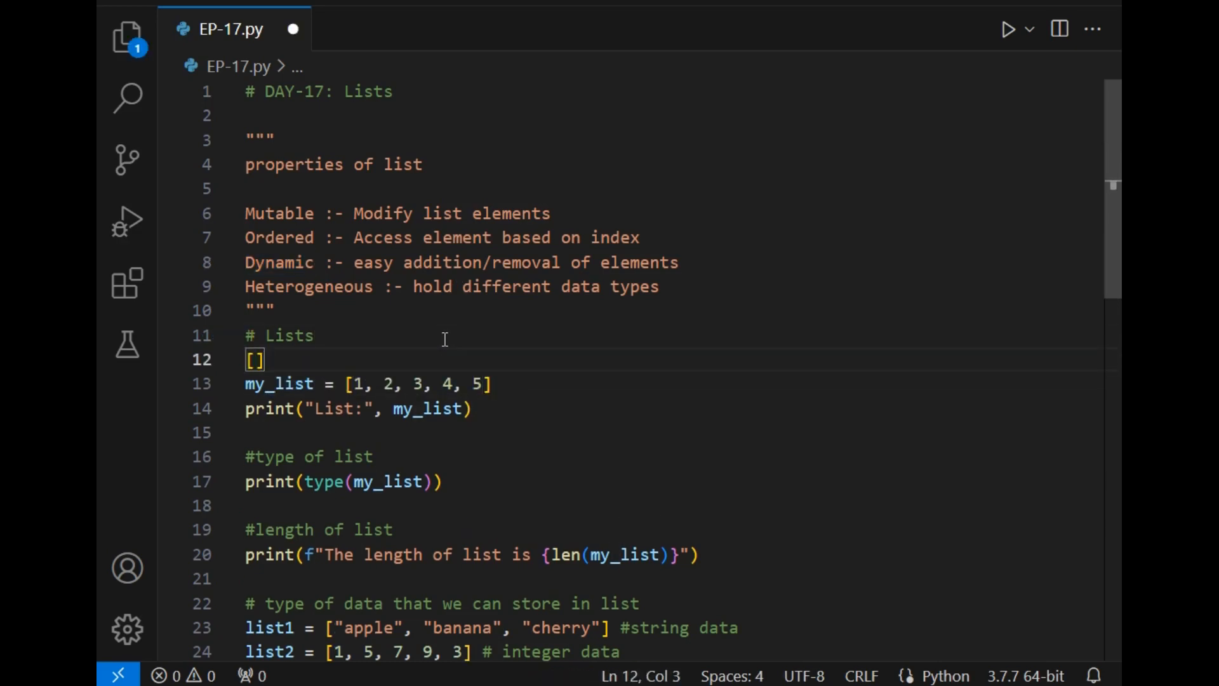
type("1")
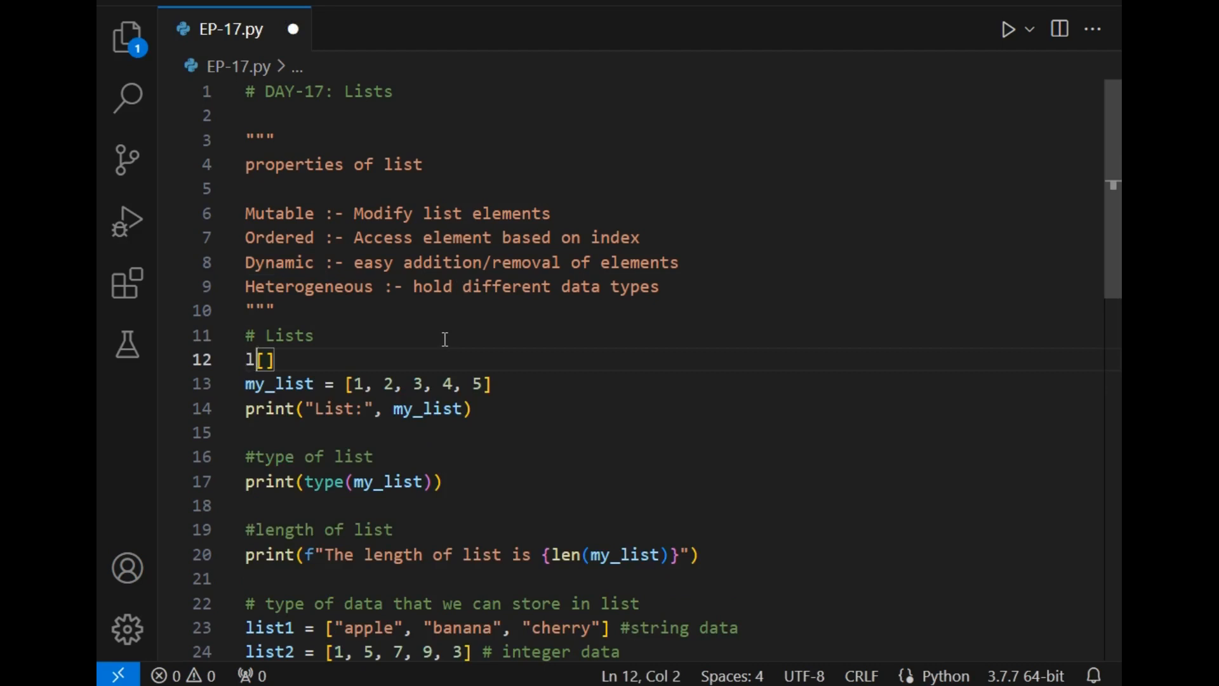
type("ist1")
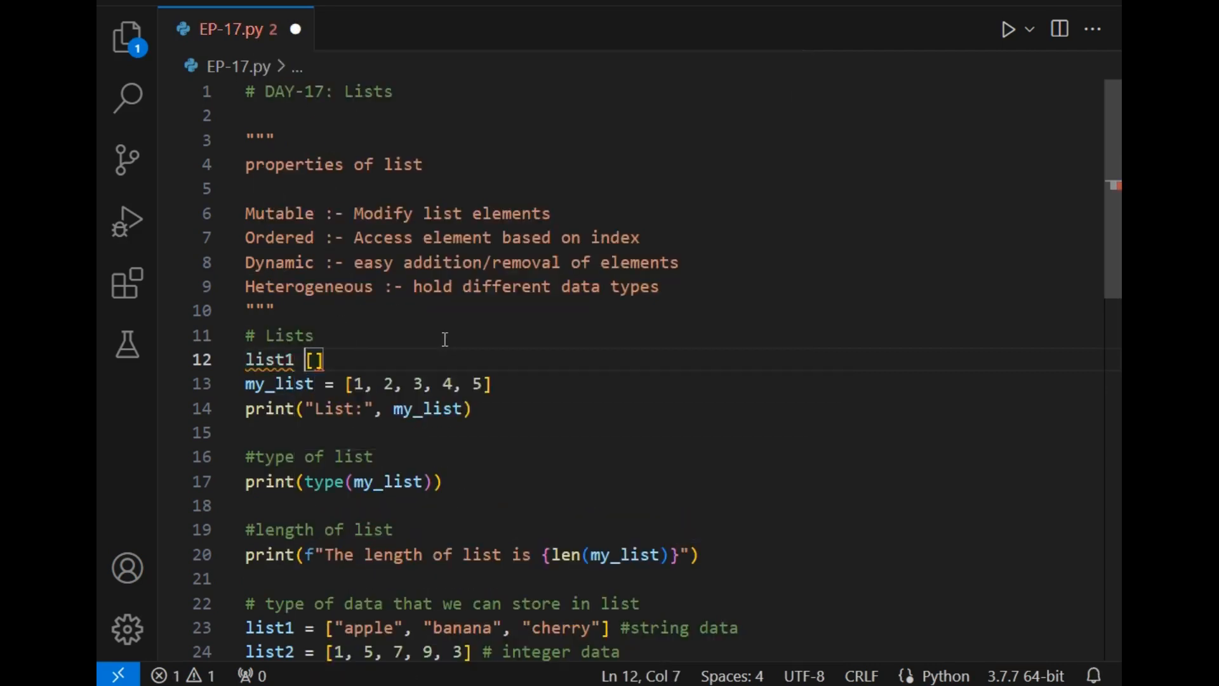
type("=")
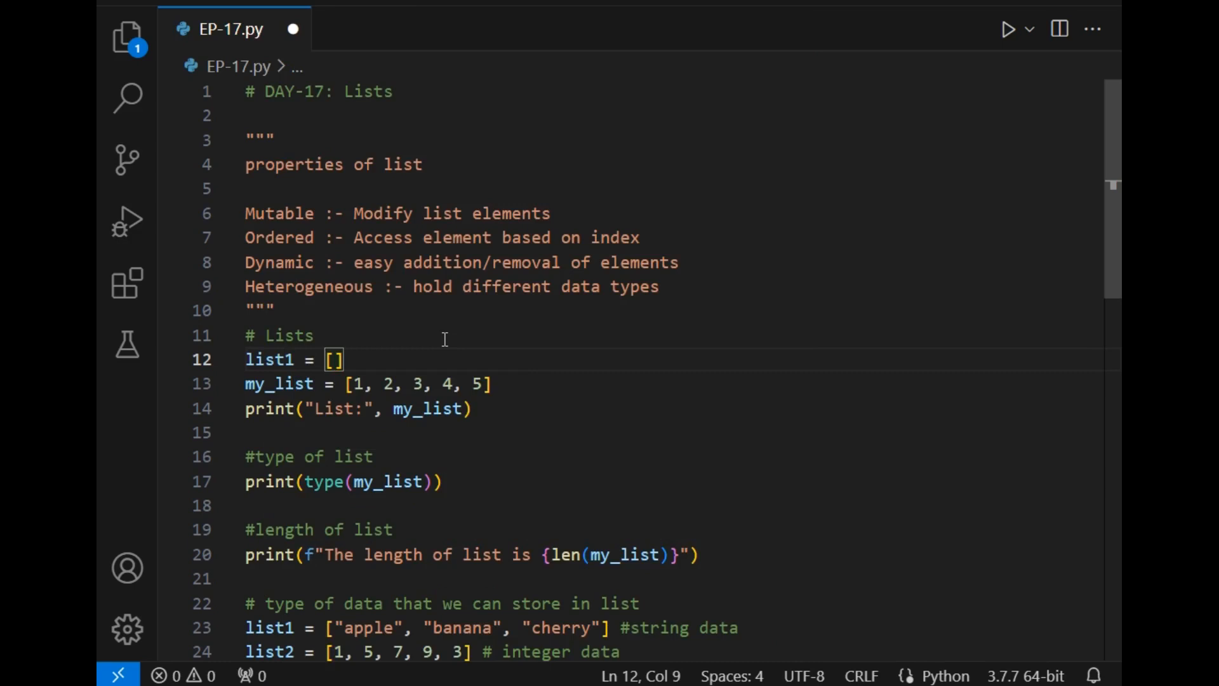
type("f")
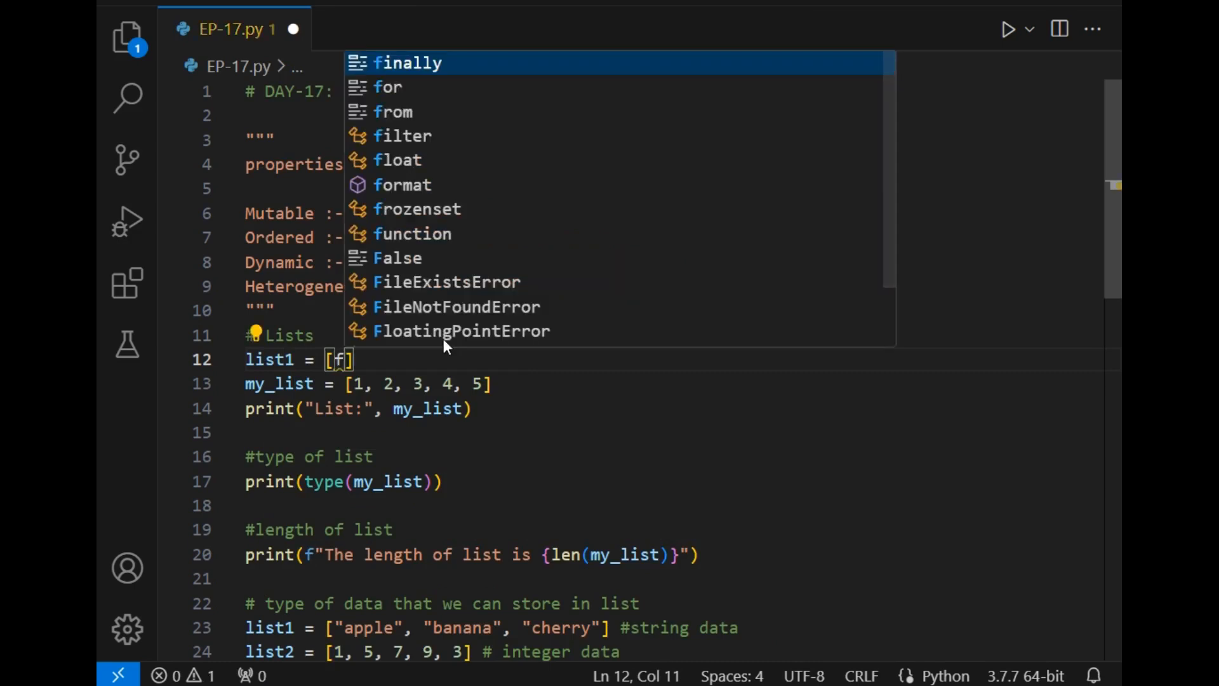
type("1,2,4")
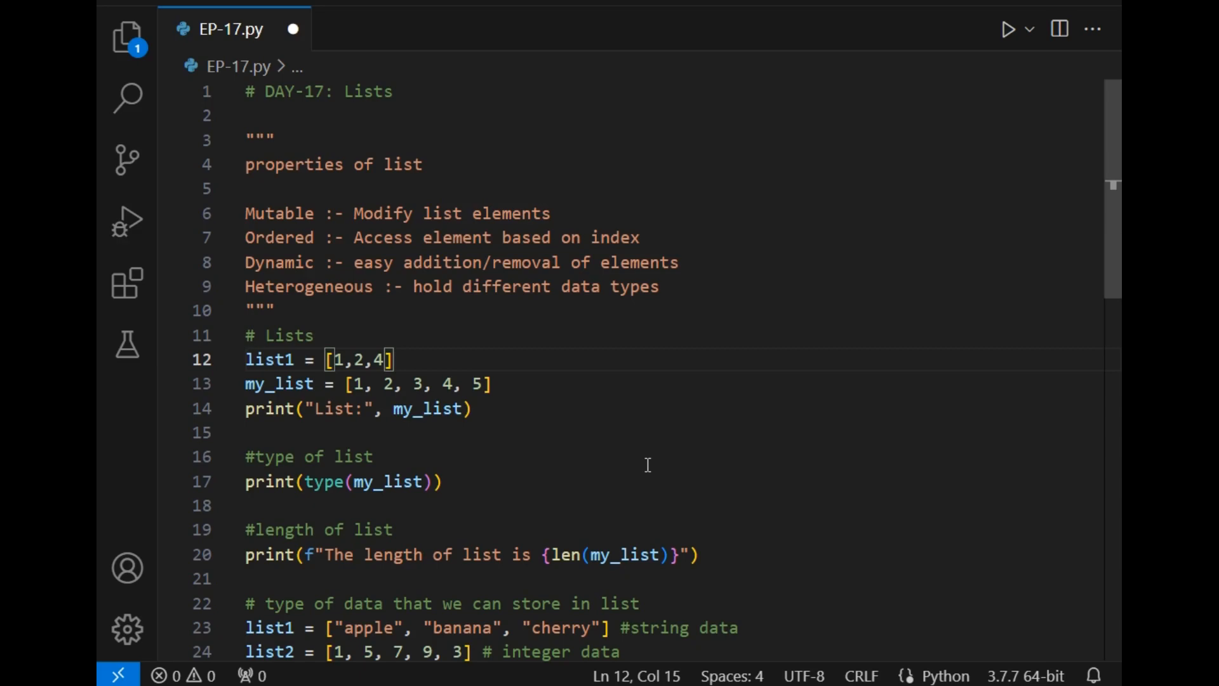
key("ctrl+/")
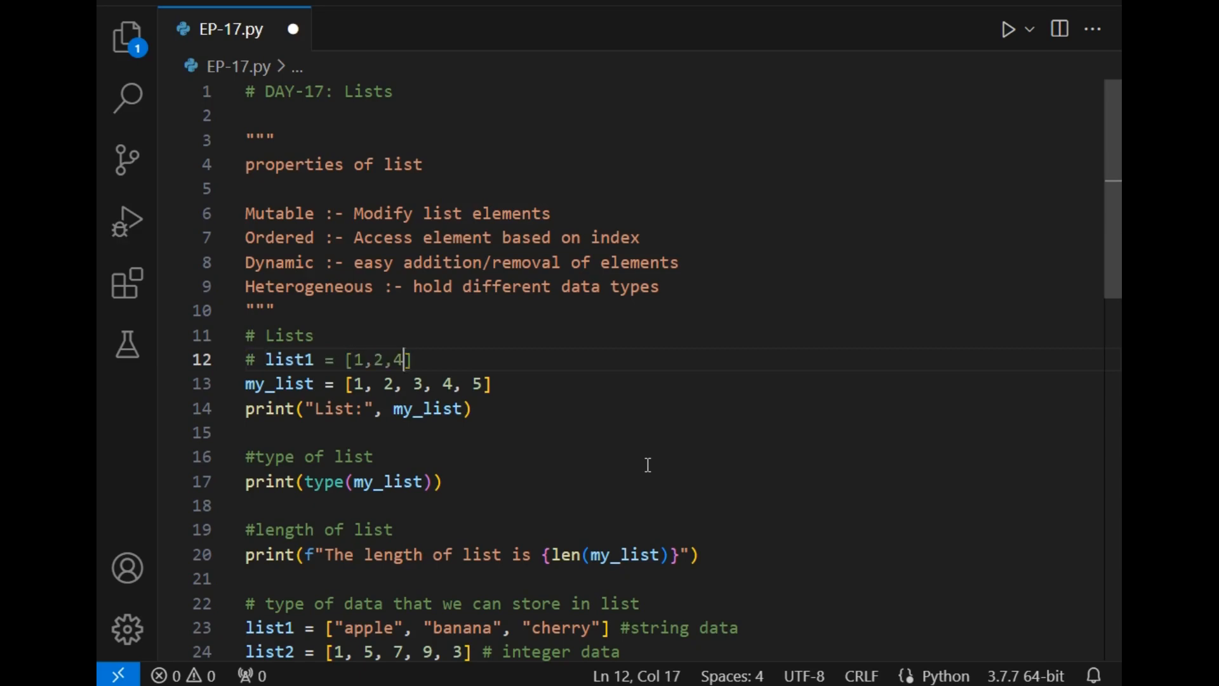
scroll("down", 3)
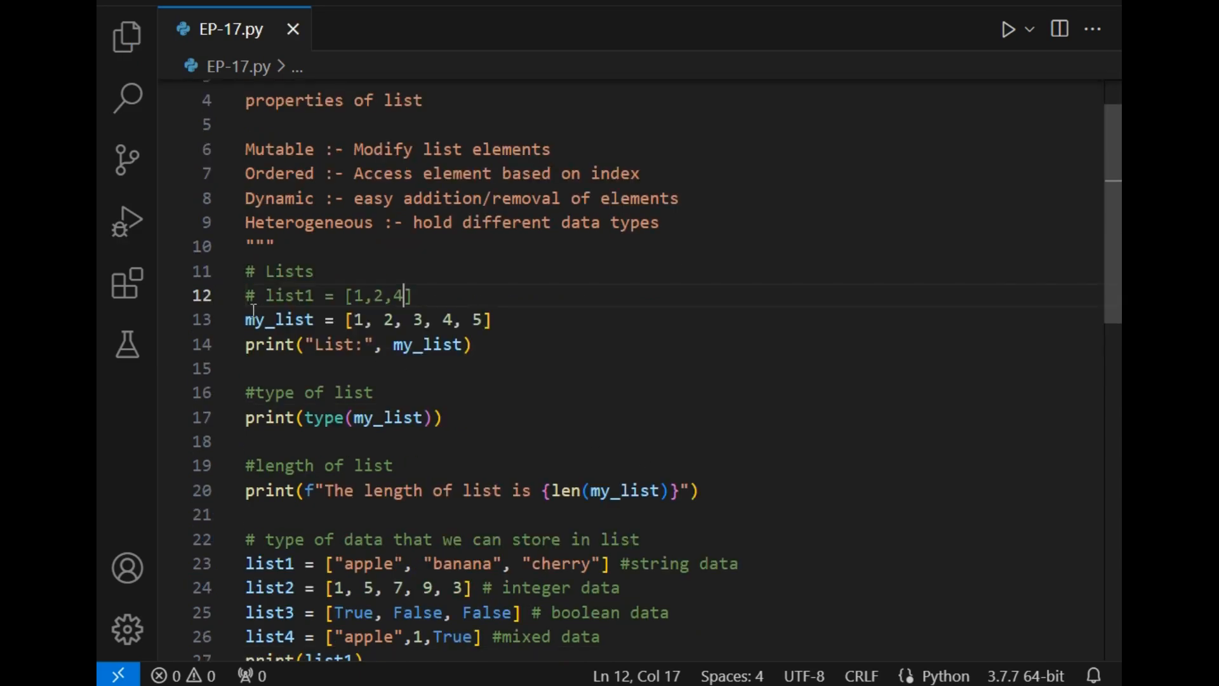
- Run the file printing List: [1, 2, 3, 4, 5] and clear the previous terminal output
double_click(278, 319)
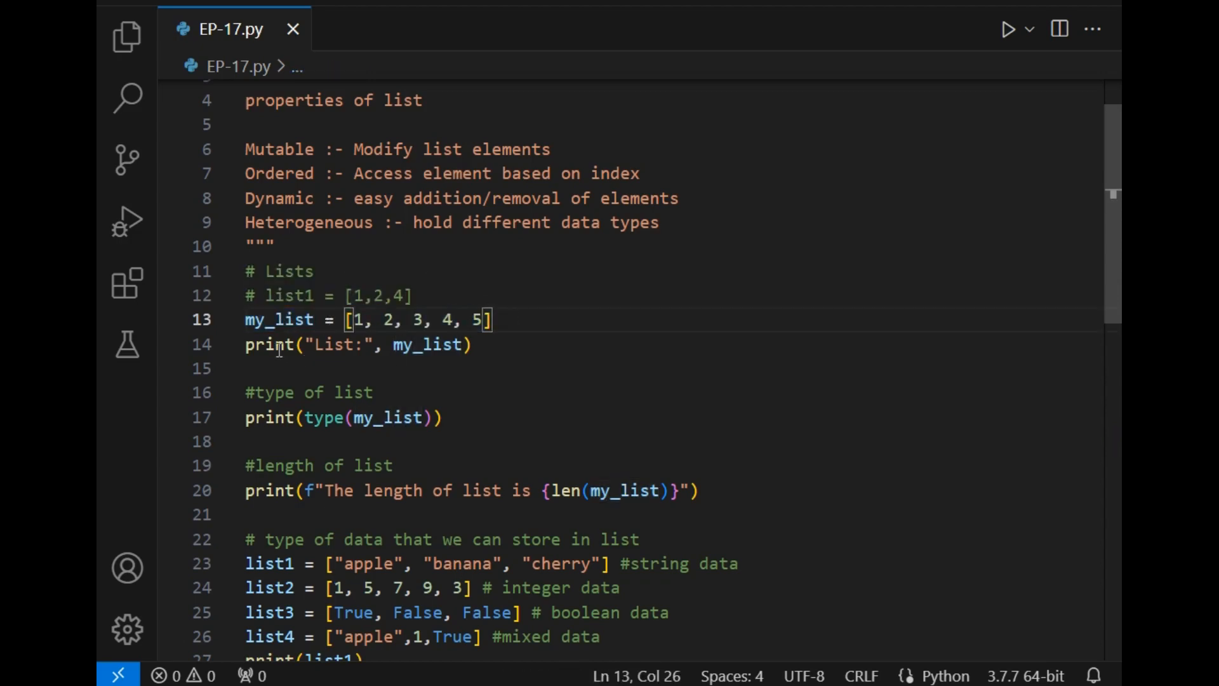
scroll("down", 3)
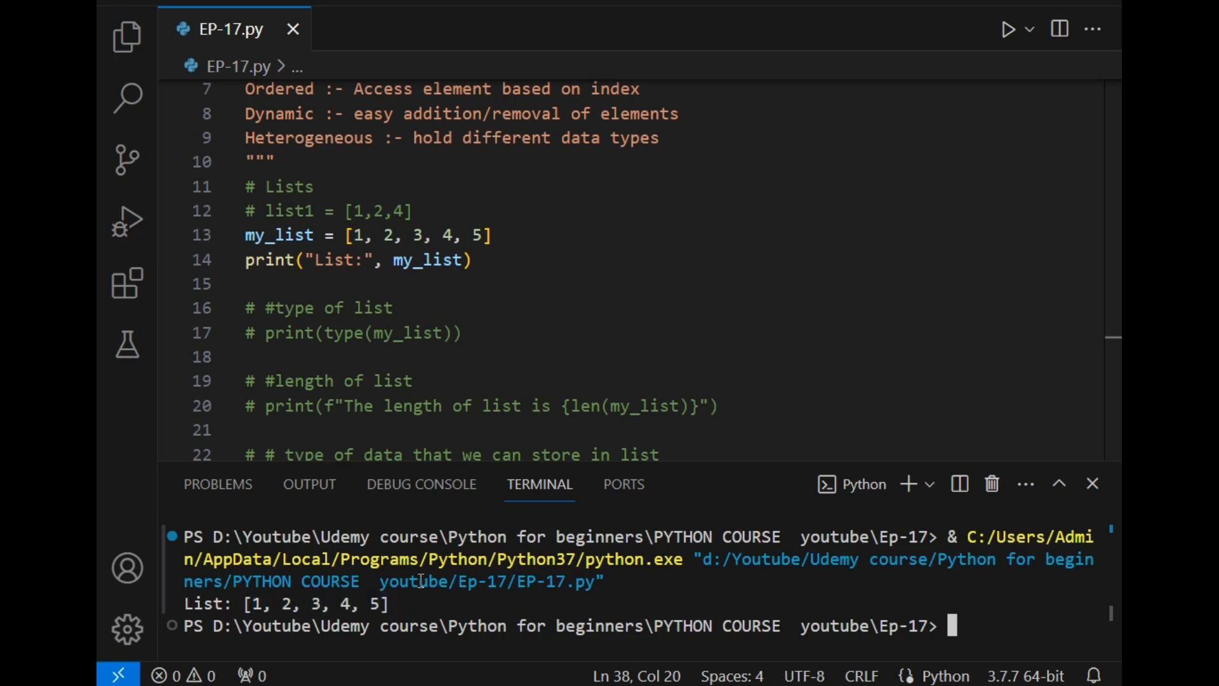
left_click(473, 260)
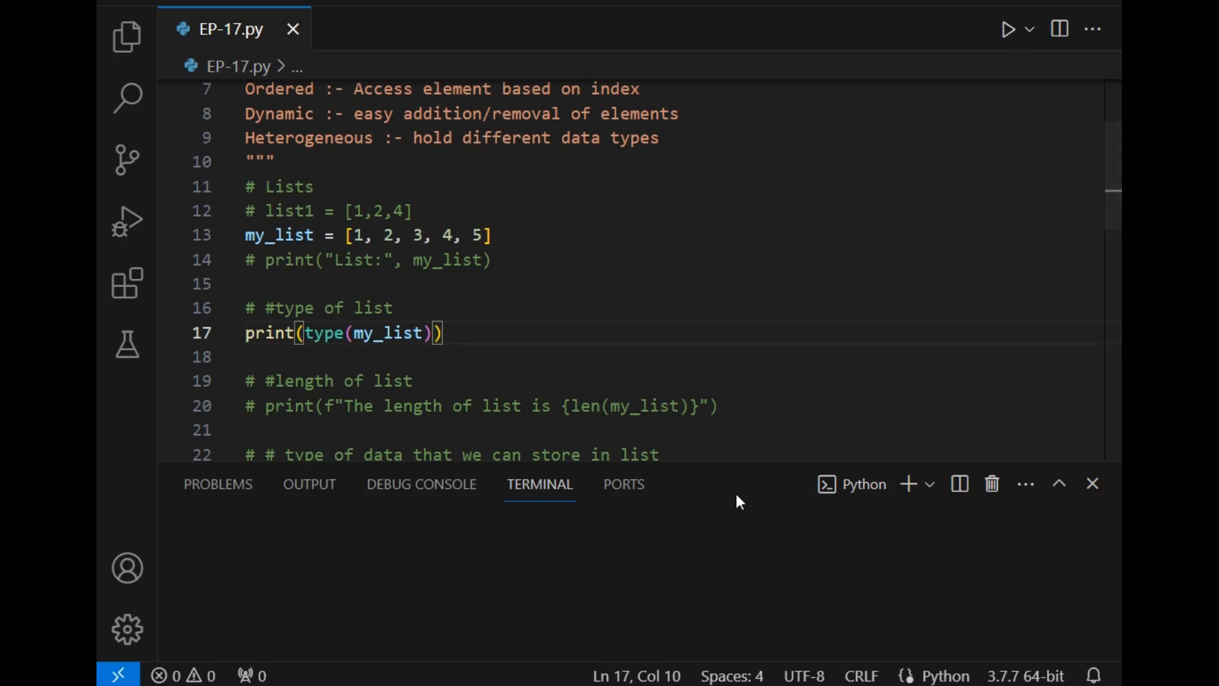
- Run the file with only the type(my_list) print active
left_click(1008, 28)
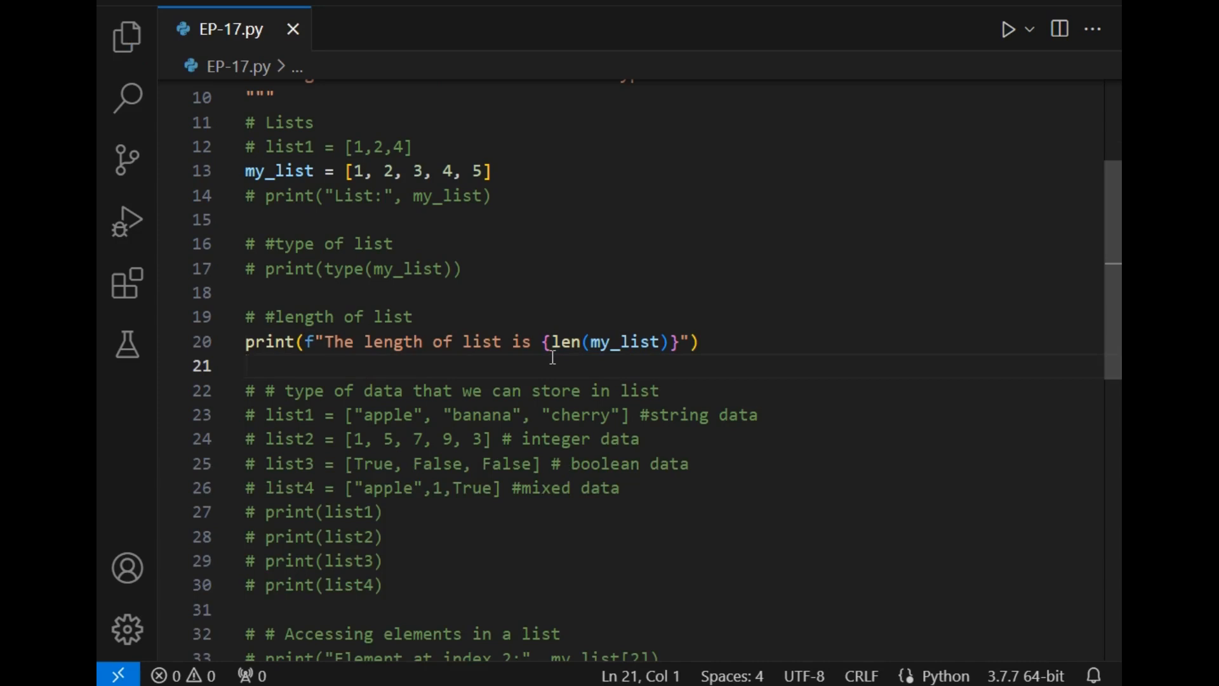
- Highlight my_list in the len call, run to print 'The length of list is 5', then kill the terminal
double_click(626, 342)
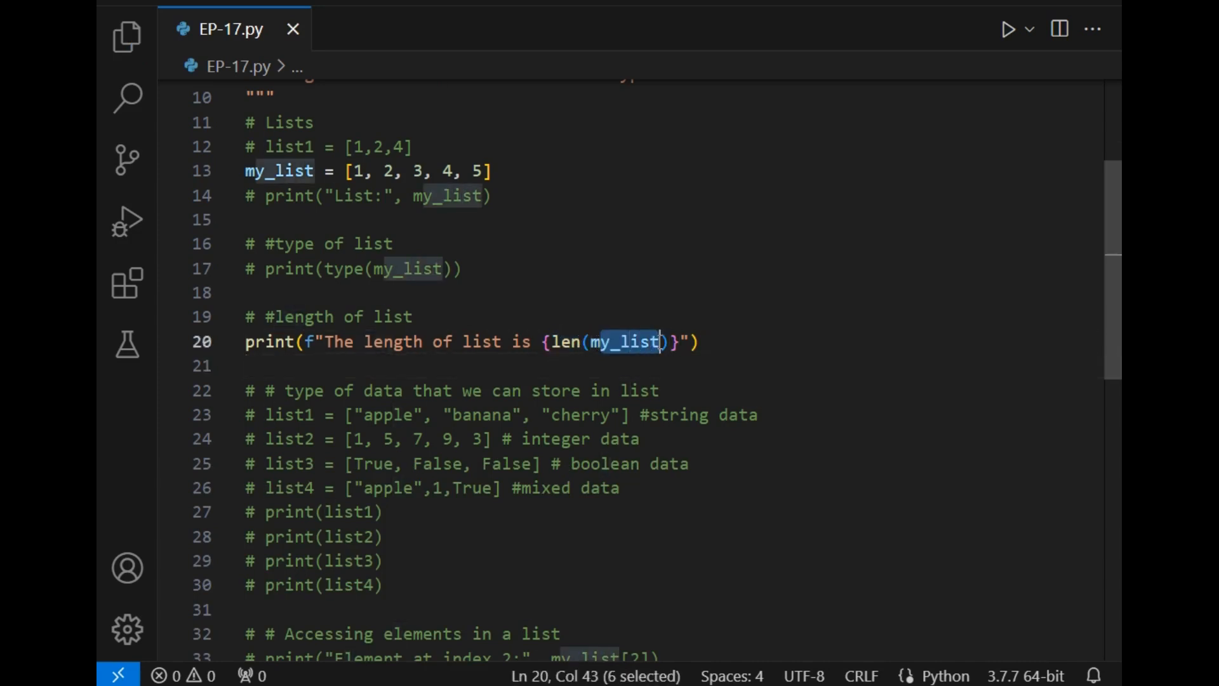
left_click(576, 365)
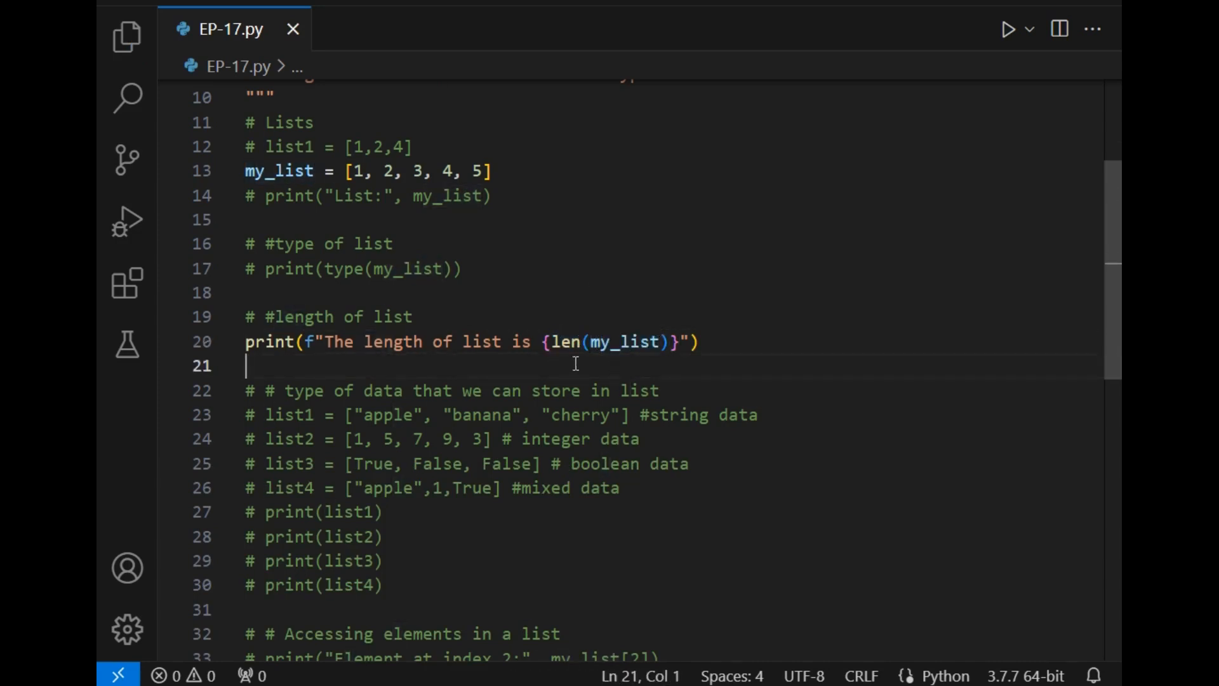
double_click(565, 343)
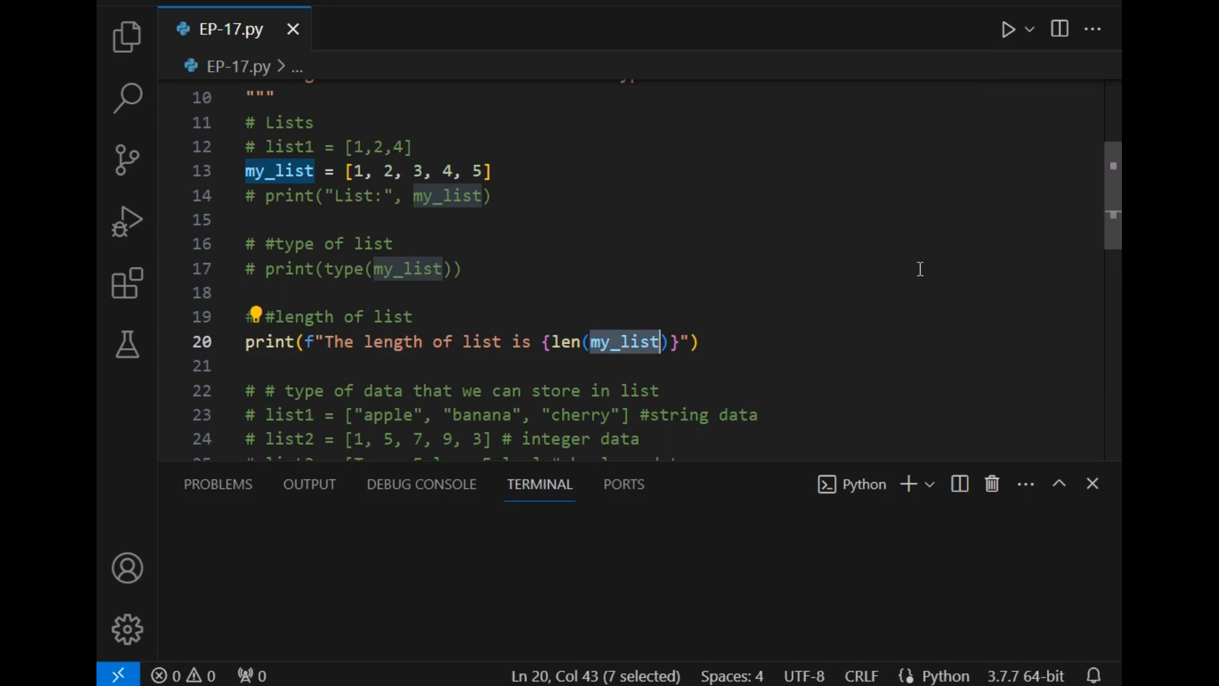
left_click(1007, 28)
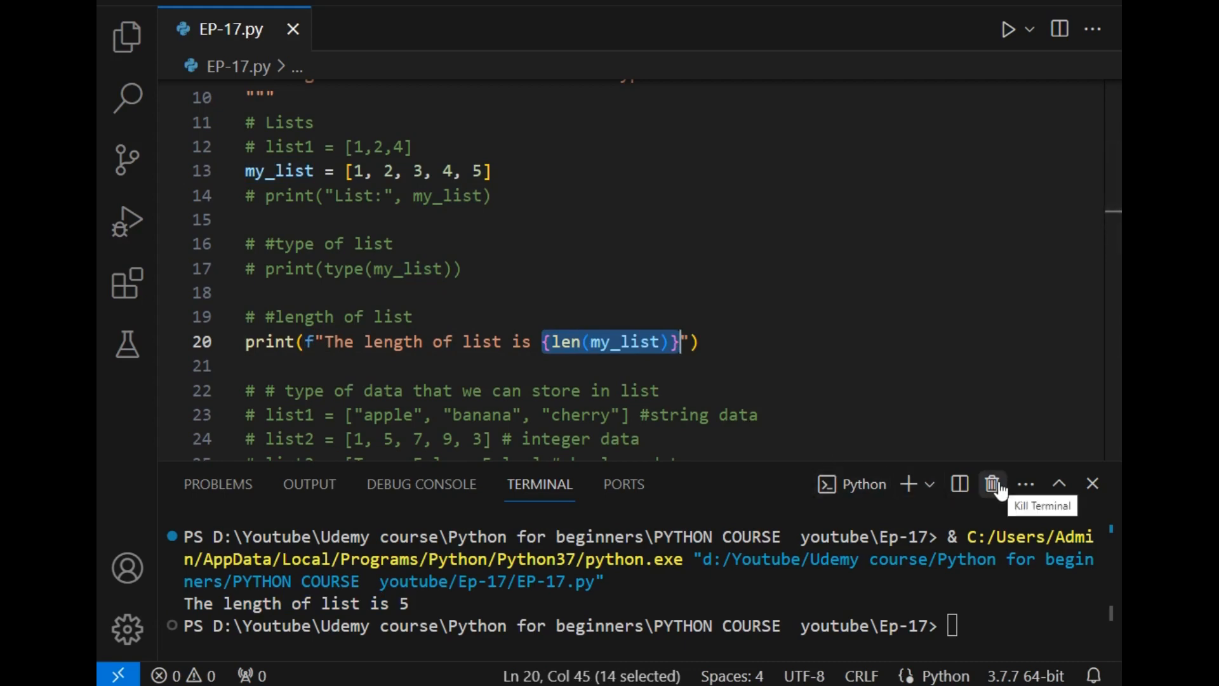
left_click(993, 484)
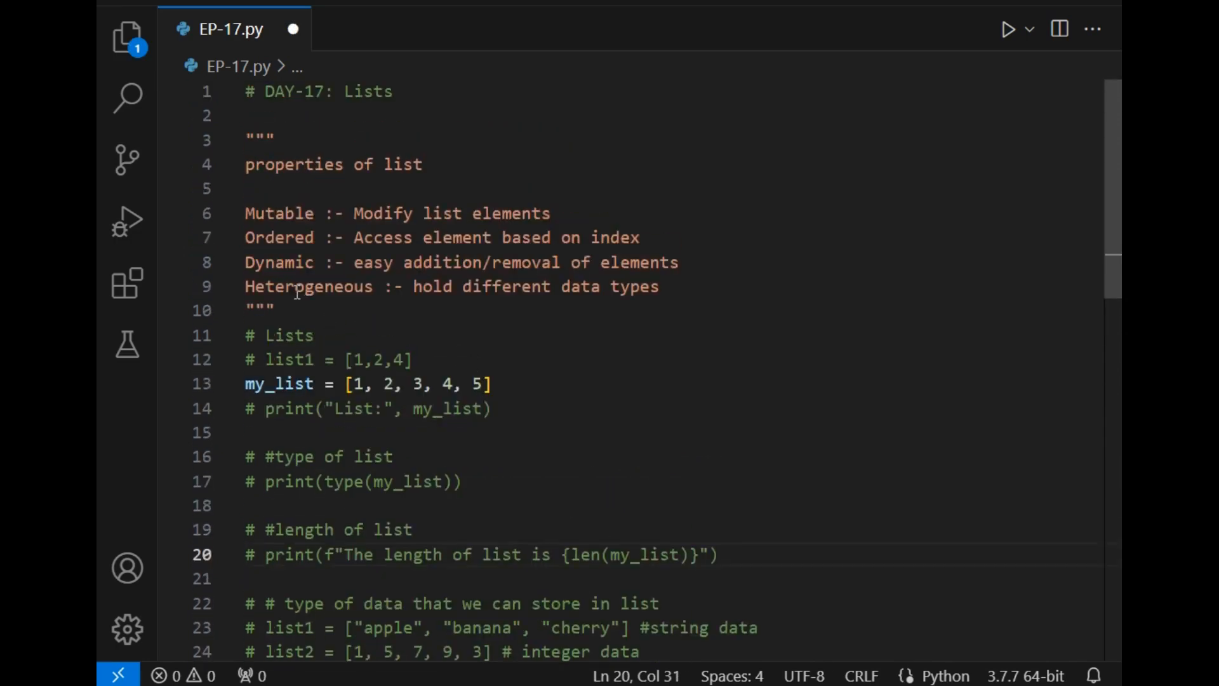
- Uncomment the list1–list4 string, integer, boolean and mixed examples with their prints on lines 23–30
double_click(303, 286)
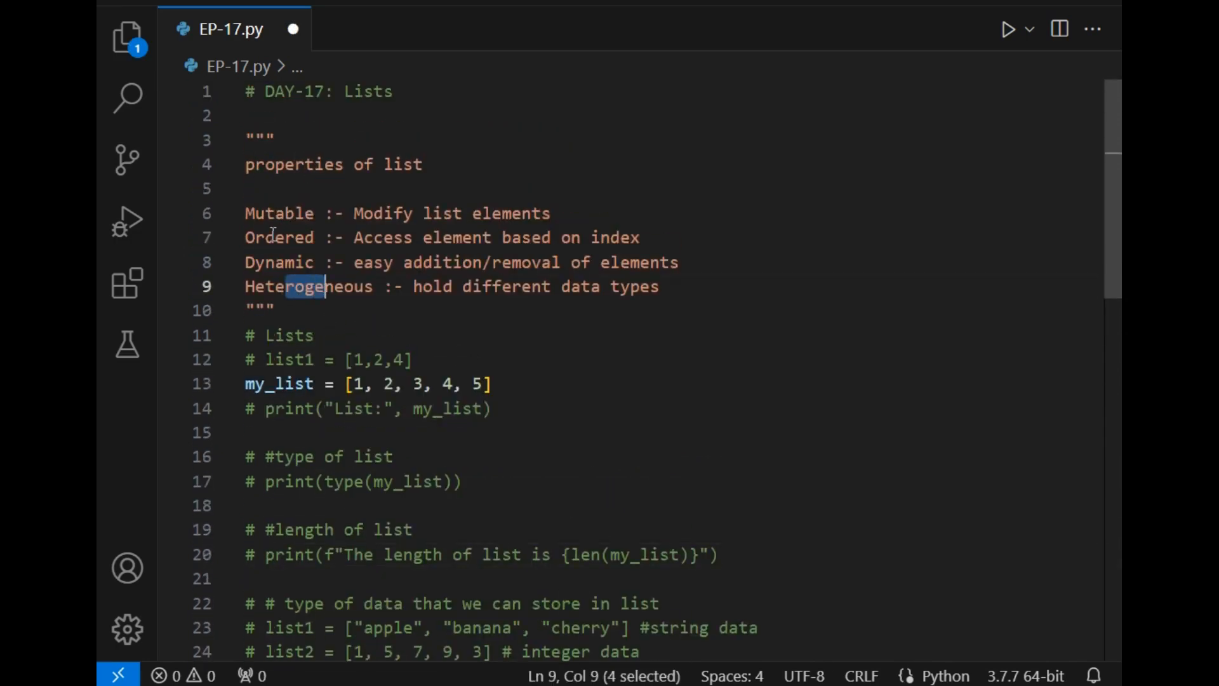
scroll("down", 3)
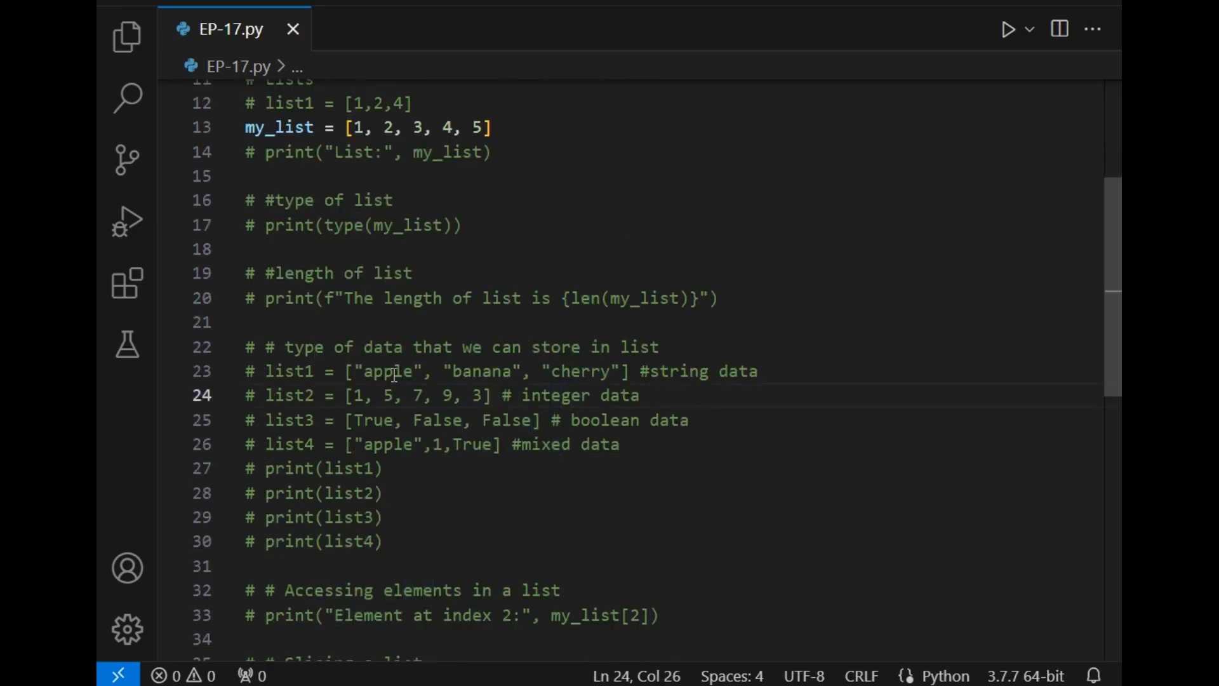
left_click_drag(392, 371, 383, 541)
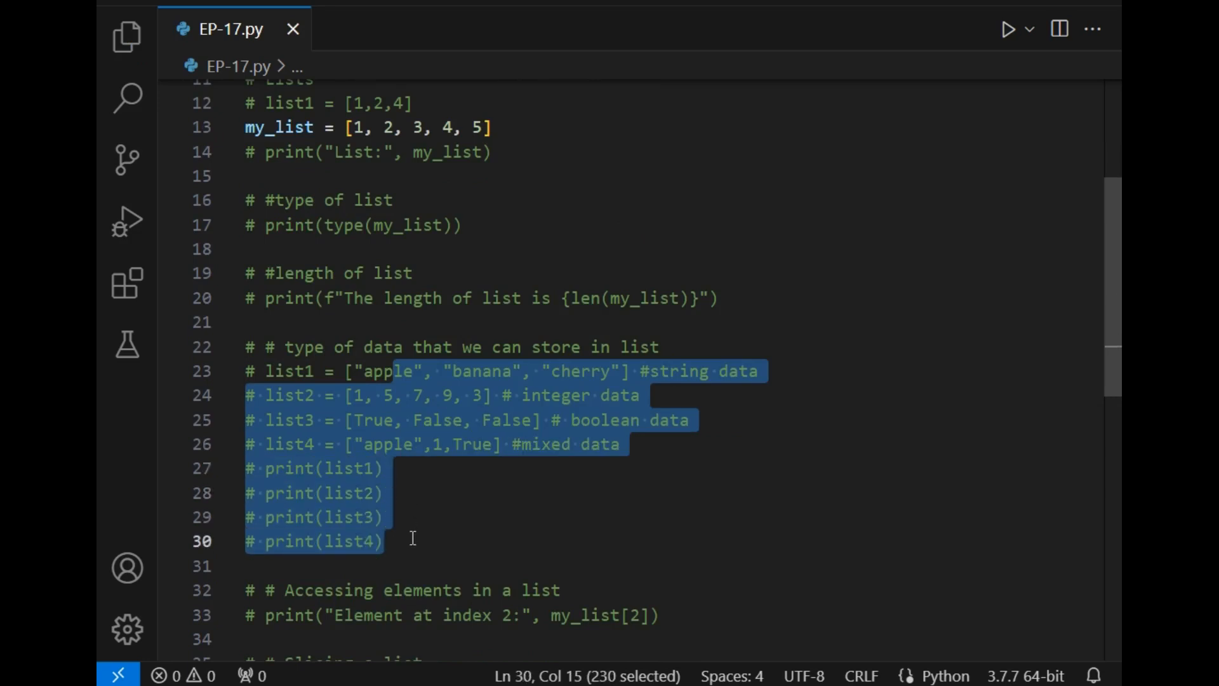
key("ctrl+/")
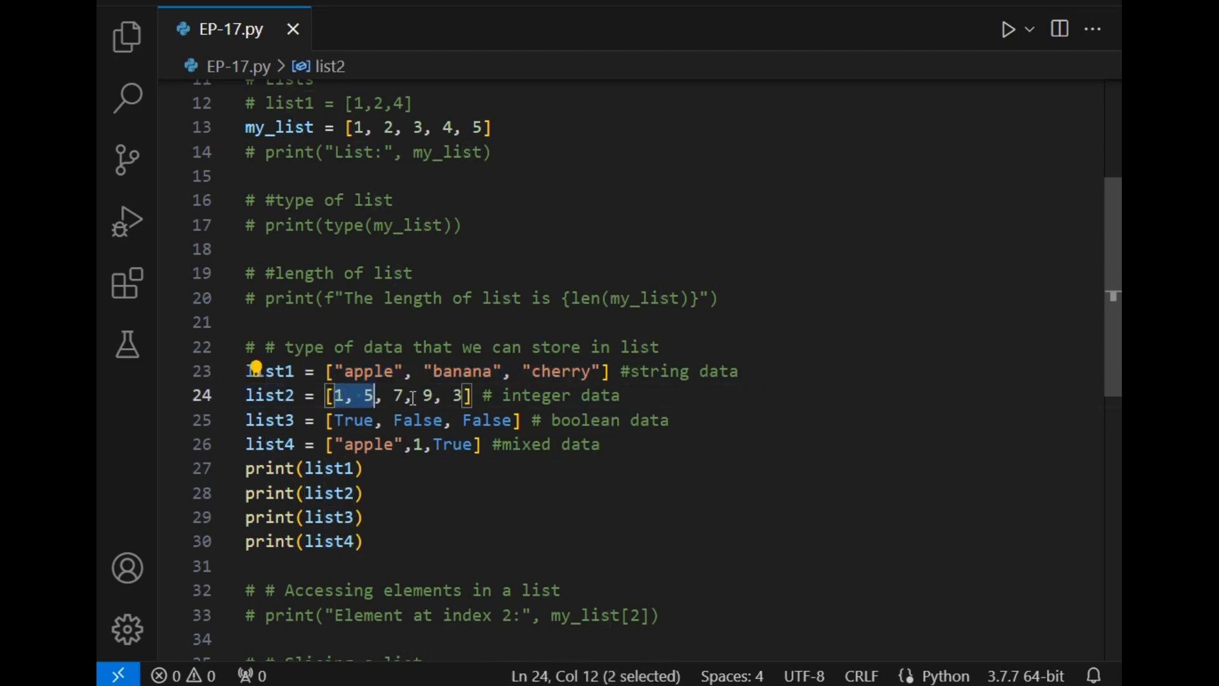
left_click(347, 420)
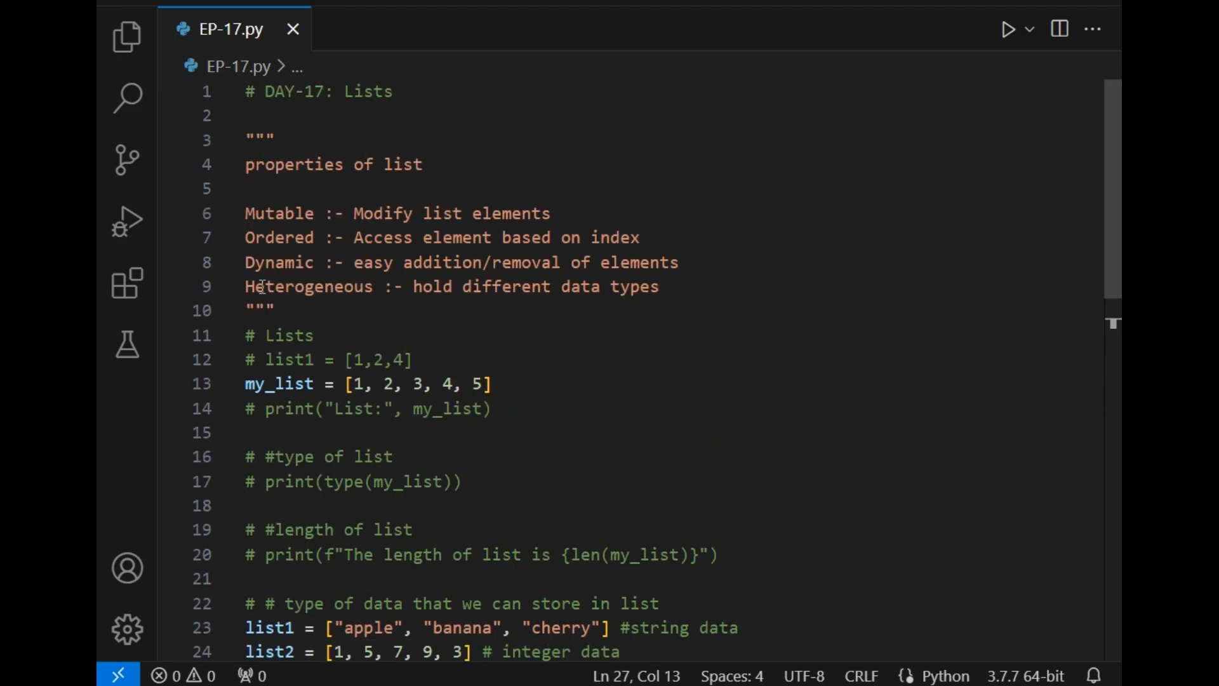
- Highlight Heterogeneous and reselect the four example list lines to comment them out again
double_click(308, 287)
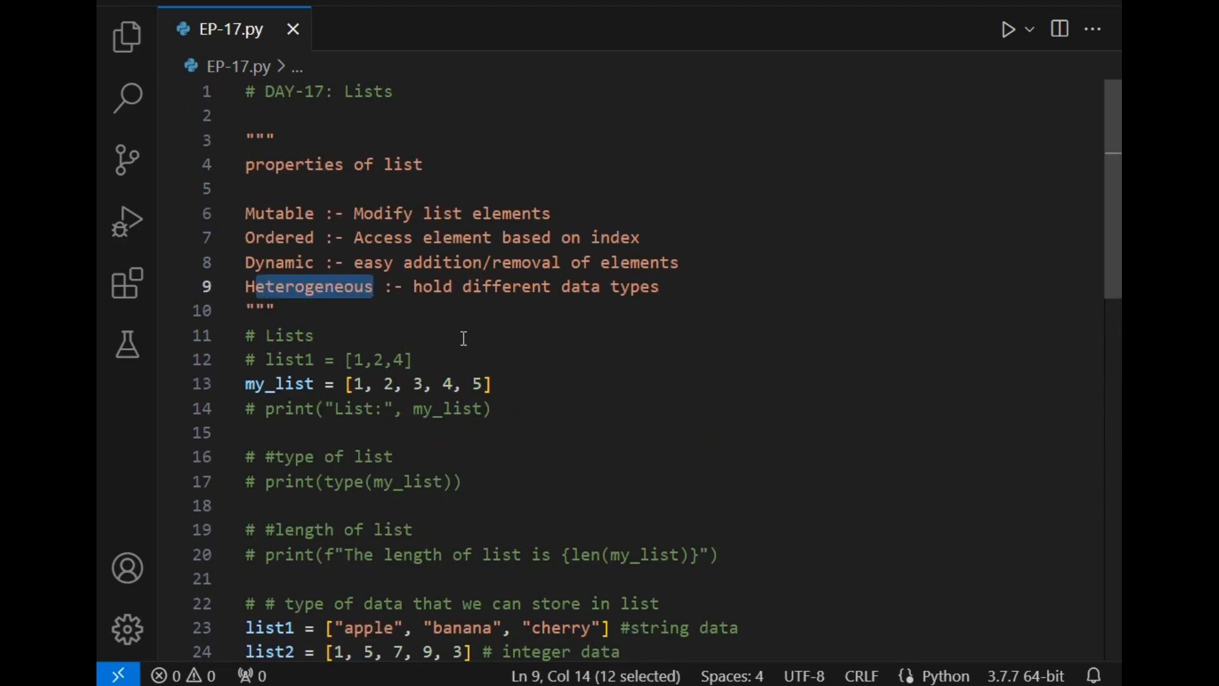
scroll("down", 3)
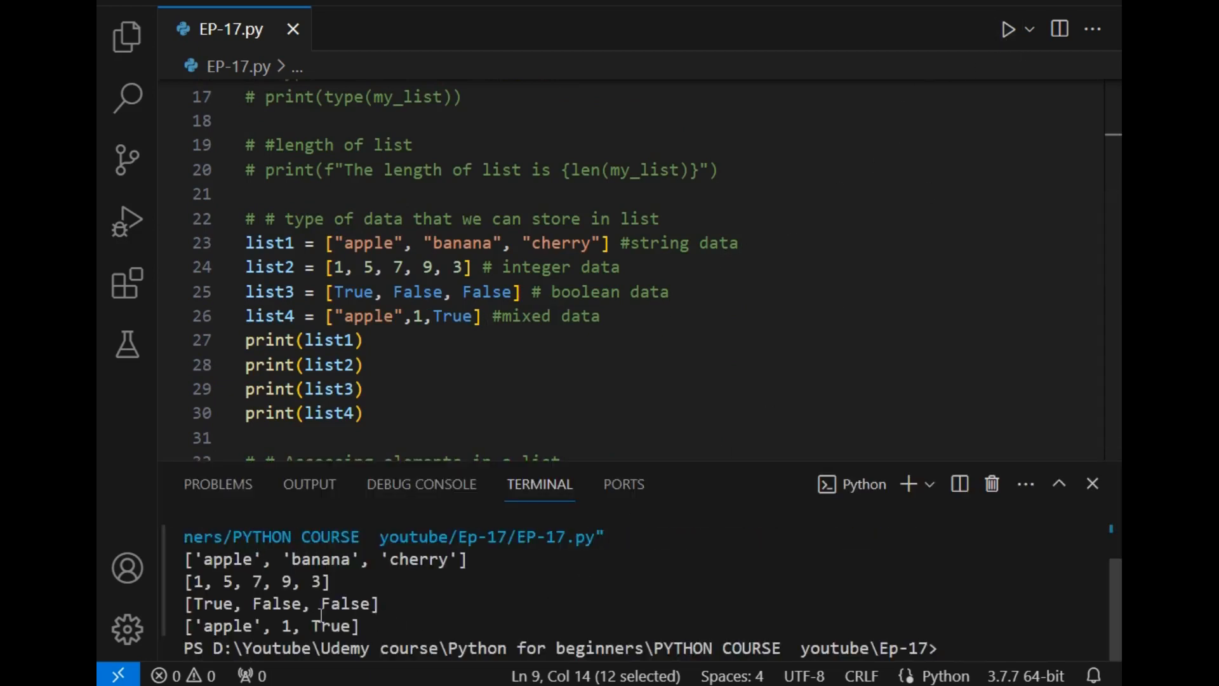
left_click_drag(306, 558, 443, 558)
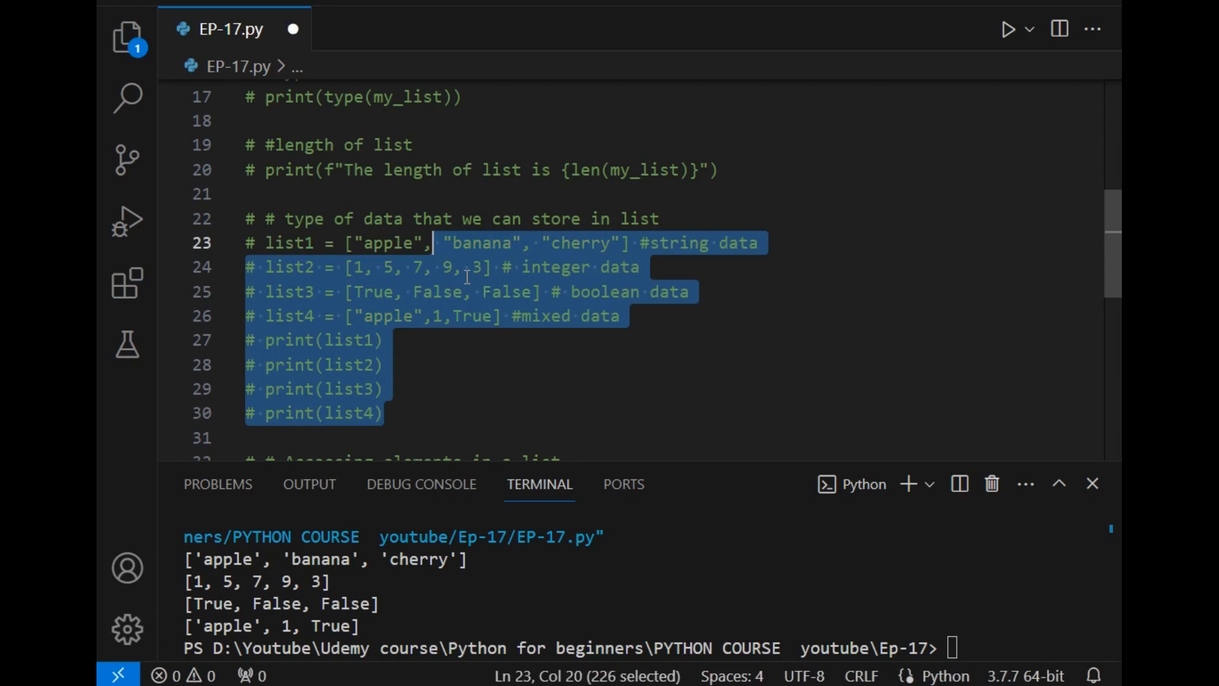
- Select the my_list[2] access line to enable it and hide the terminal
scroll("down", 3)
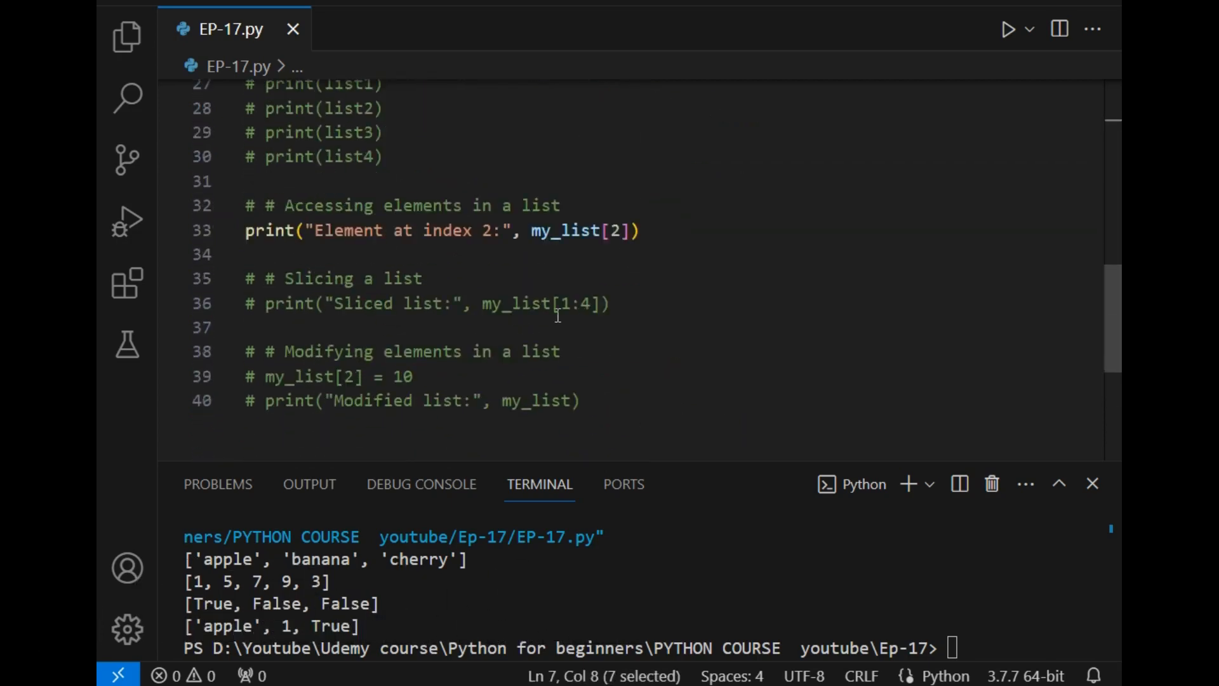
left_click_drag(315, 230, 482, 230)
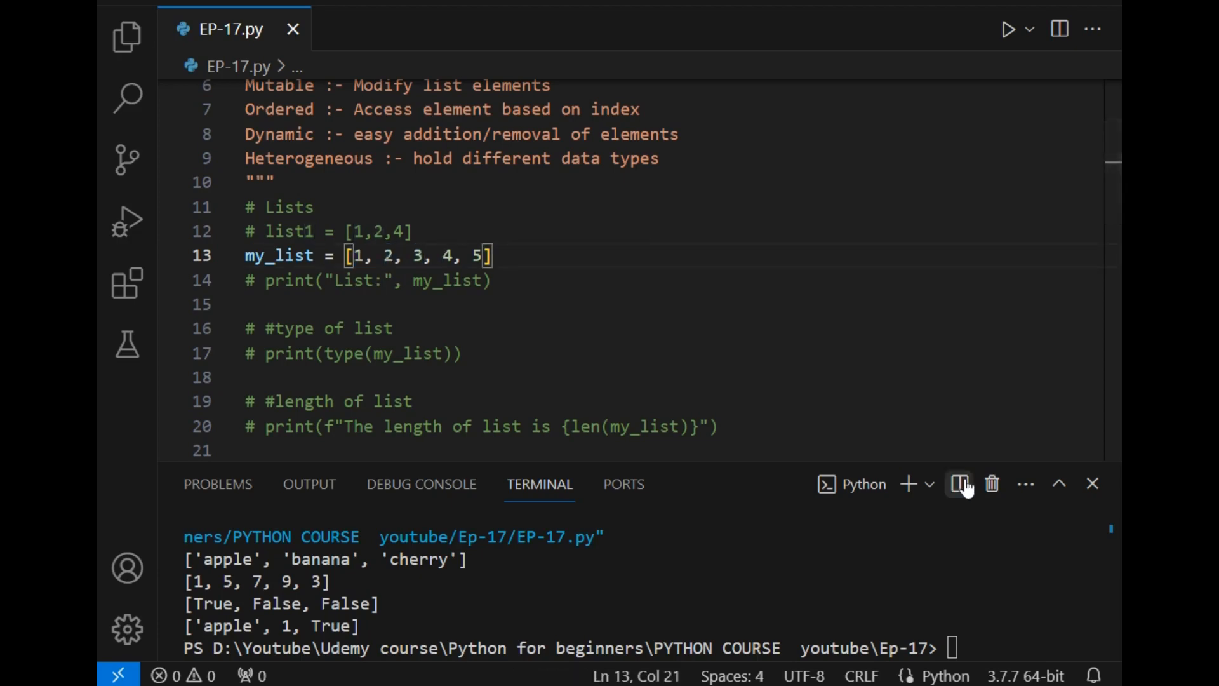
left_click(959, 484)
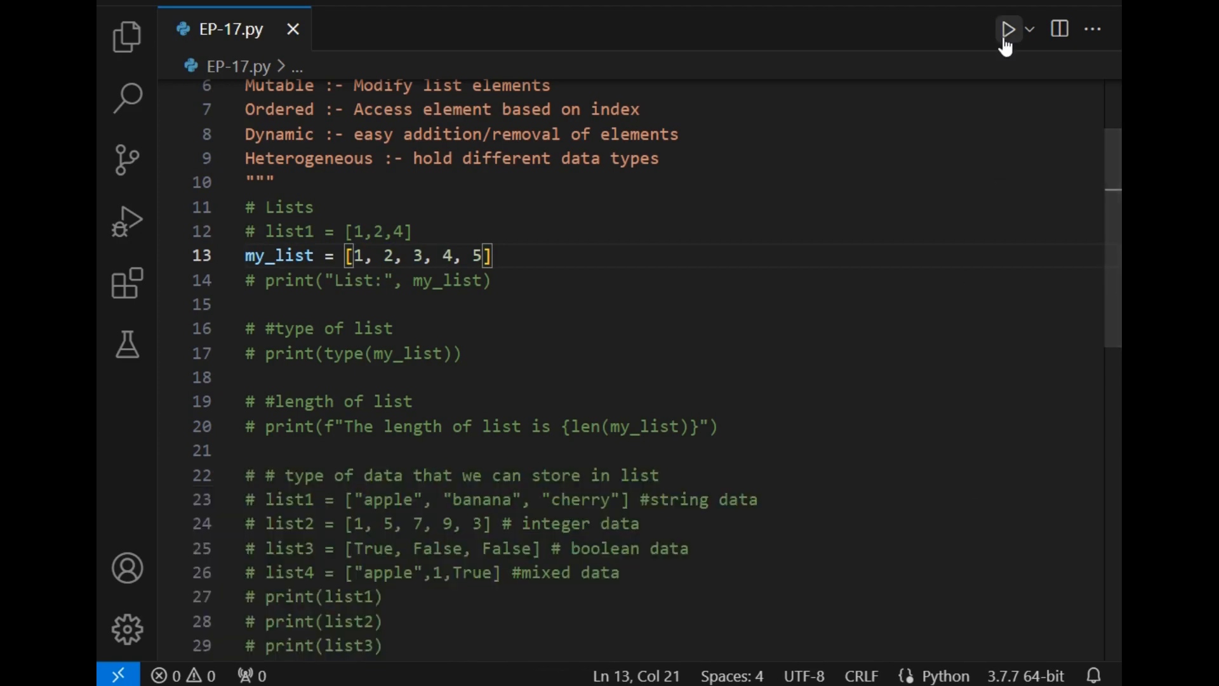
- Run the script so the output reads Element at index 2: 3
left_click(1008, 29)
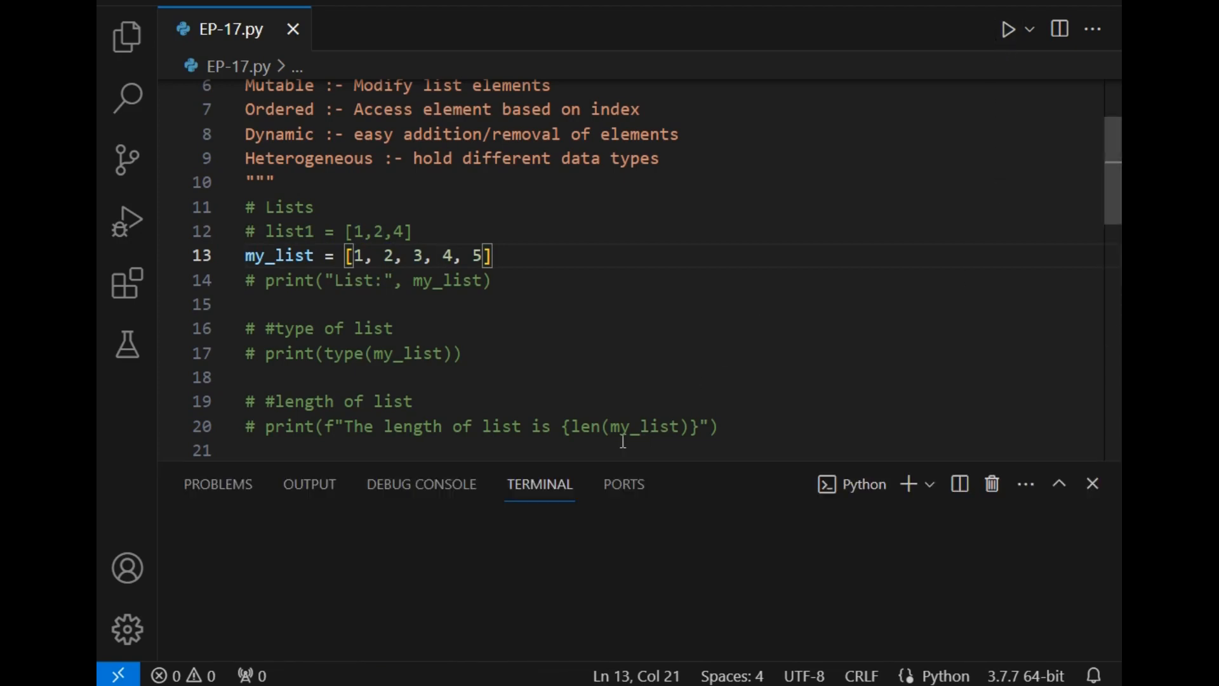
left_click(1008, 28)
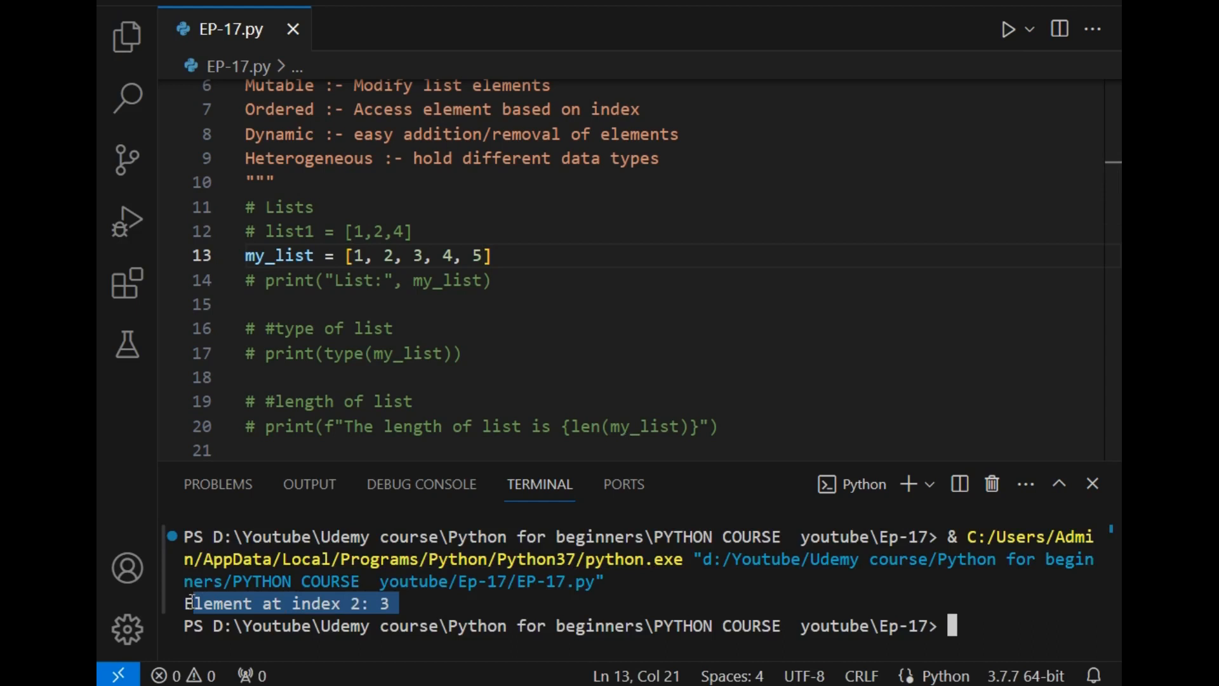
left_click(412, 606)
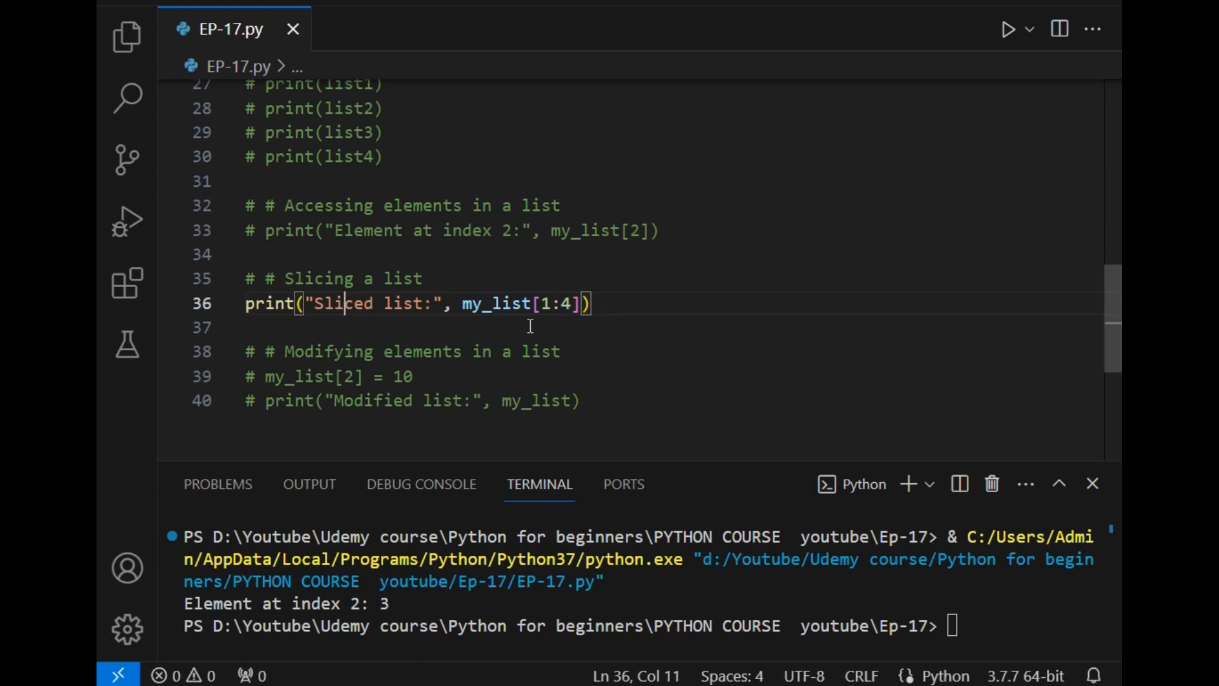
- Highlight the Sliced label and the my_list[1:4] start and stop elements 2 and 4
double_click(496, 304)
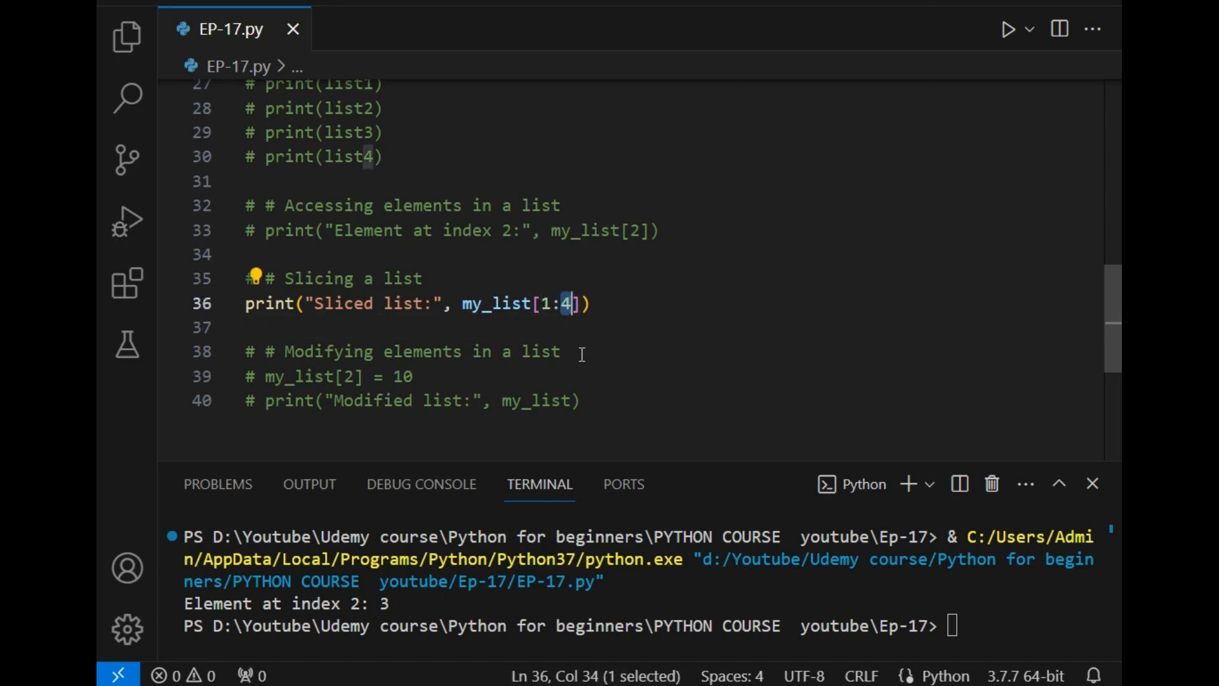
left_click(1091, 483)
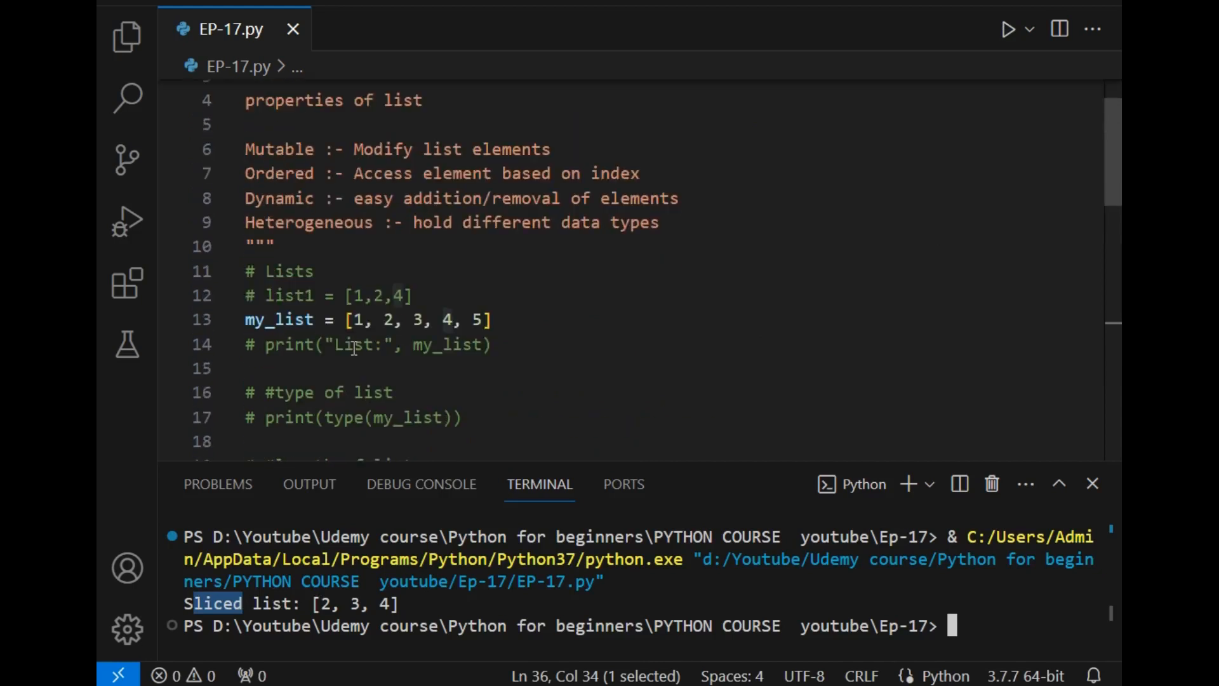
double_click(386, 319)
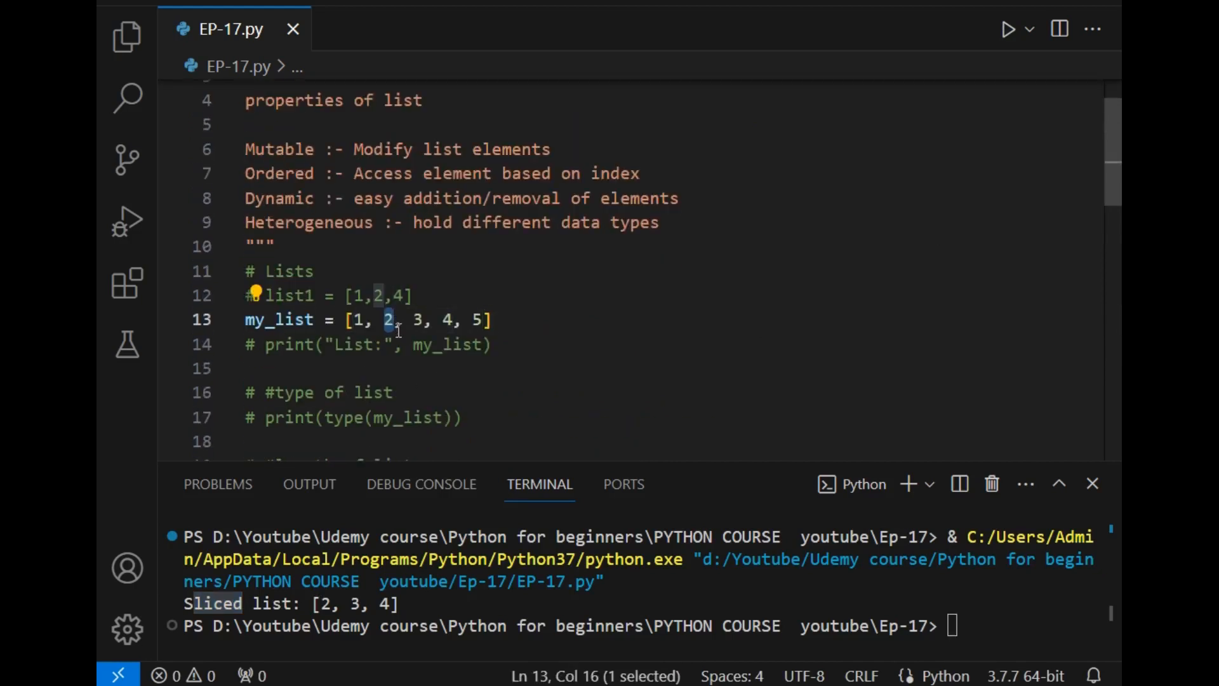
left_click(418, 320)
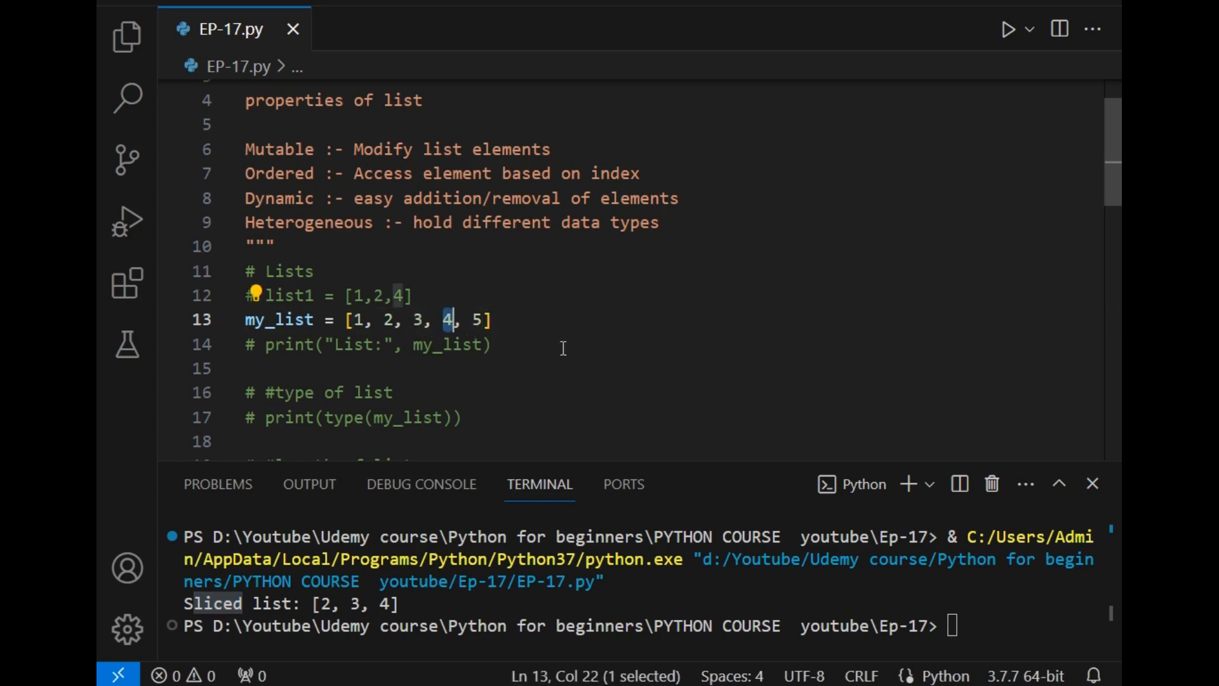
scroll("down", 3)
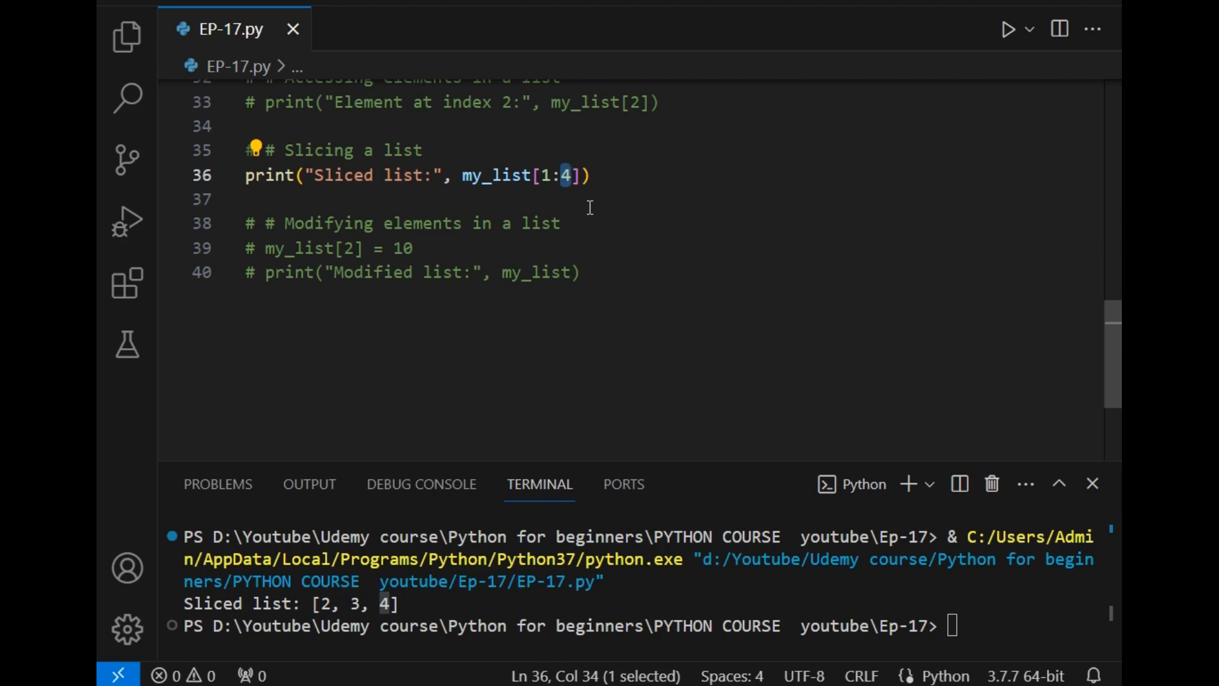
mouse_move(647, 308)
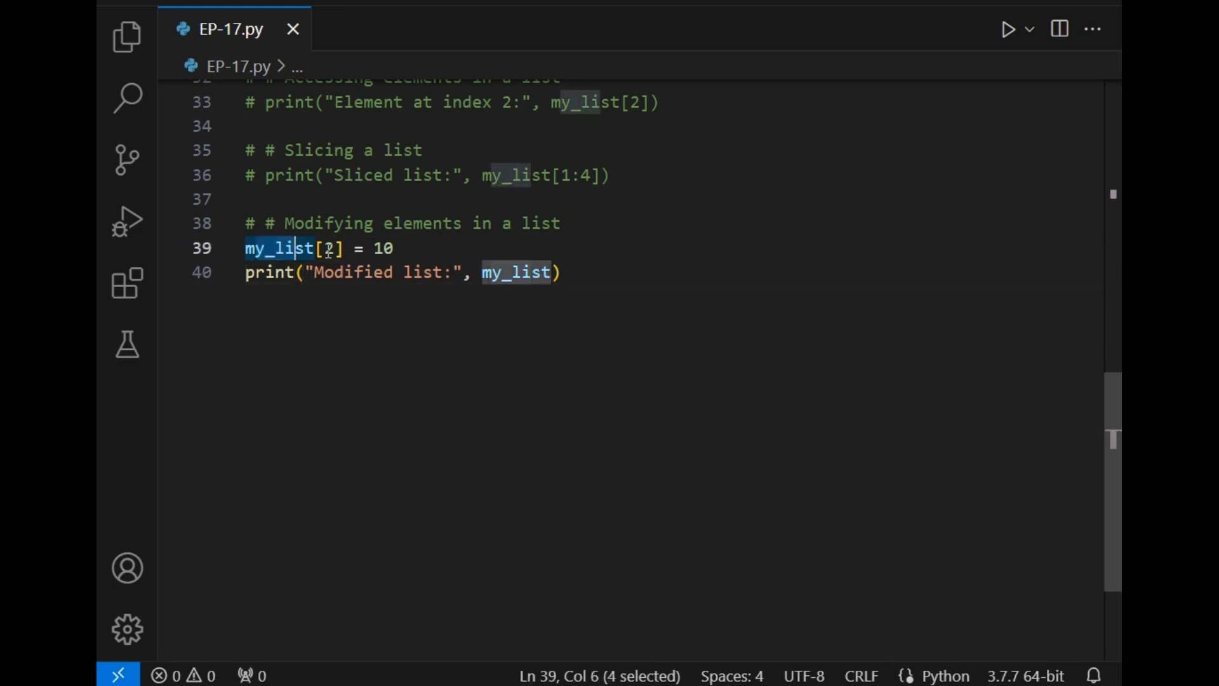
mouse_move(369, 304)
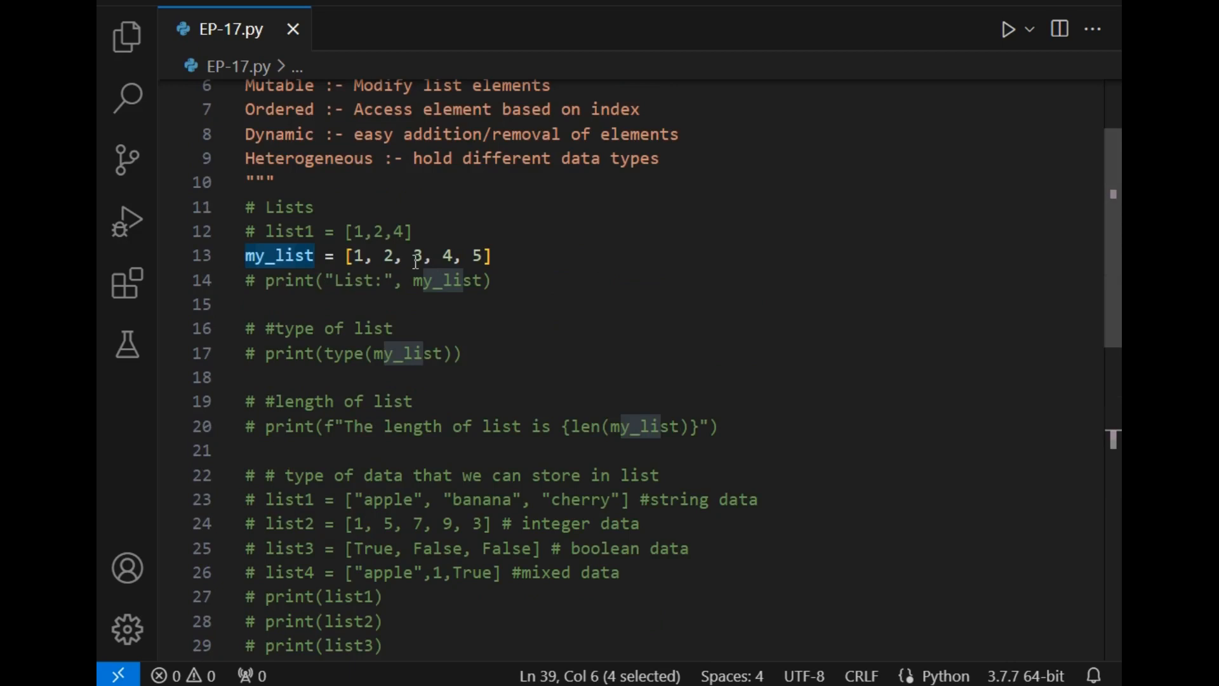
- Enable the modifying-elements prints and run EP-17.py, showing [1, 2, 3, 4, 5] then [1, 2, 10, 4, 5]
left_click(330, 281)
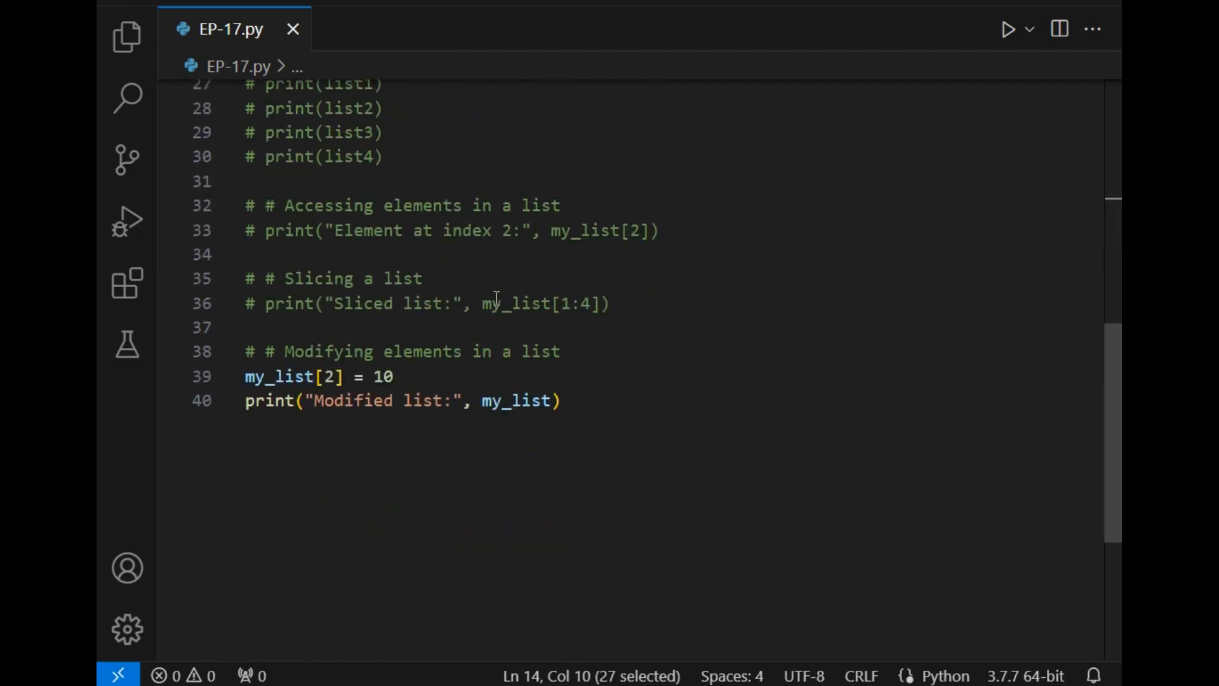
left_click(561, 351)
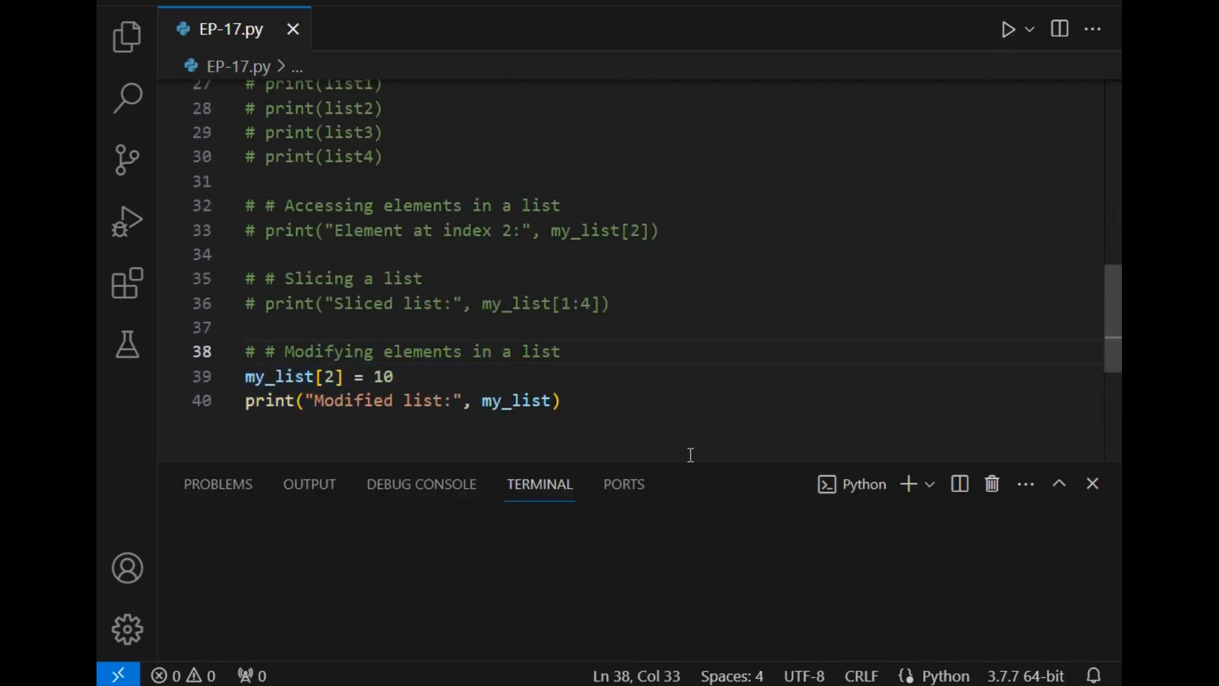
left_click(1008, 28)
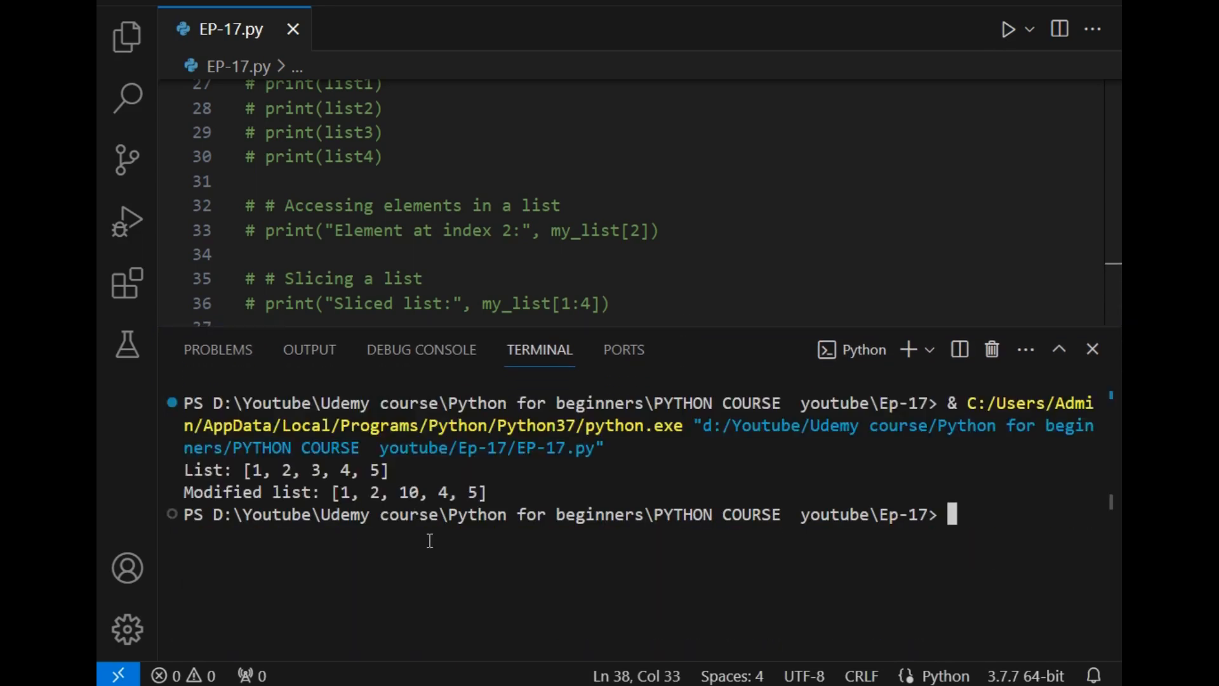
double_click(375, 470)
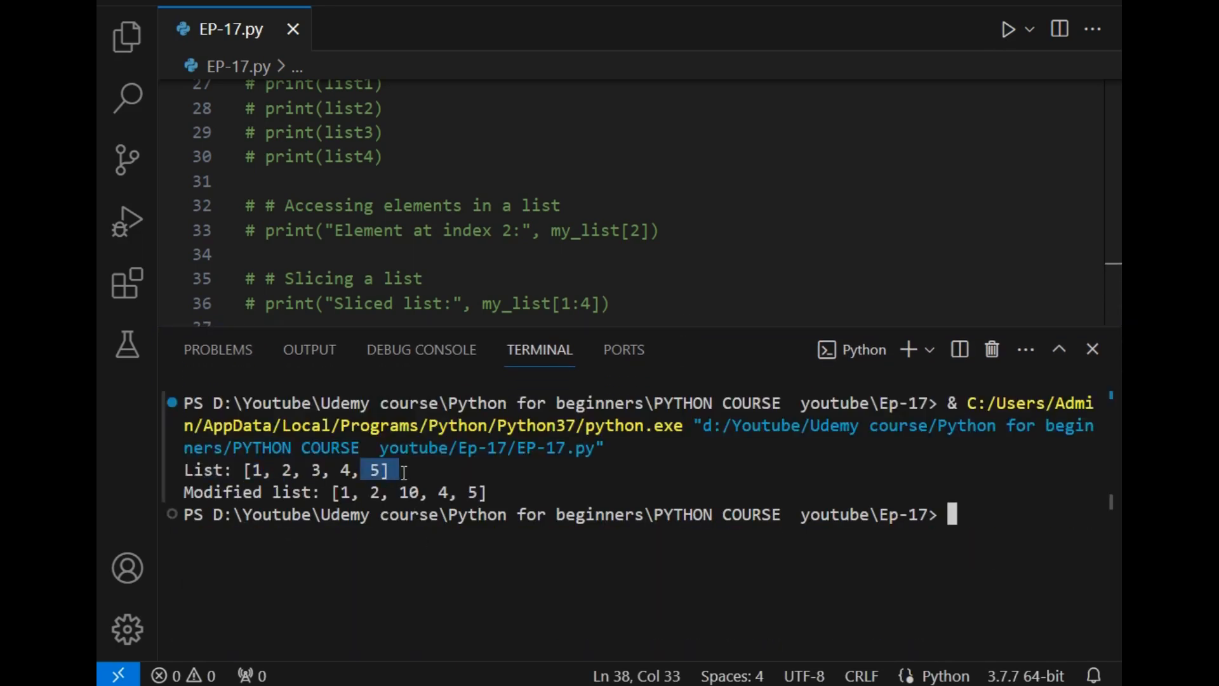